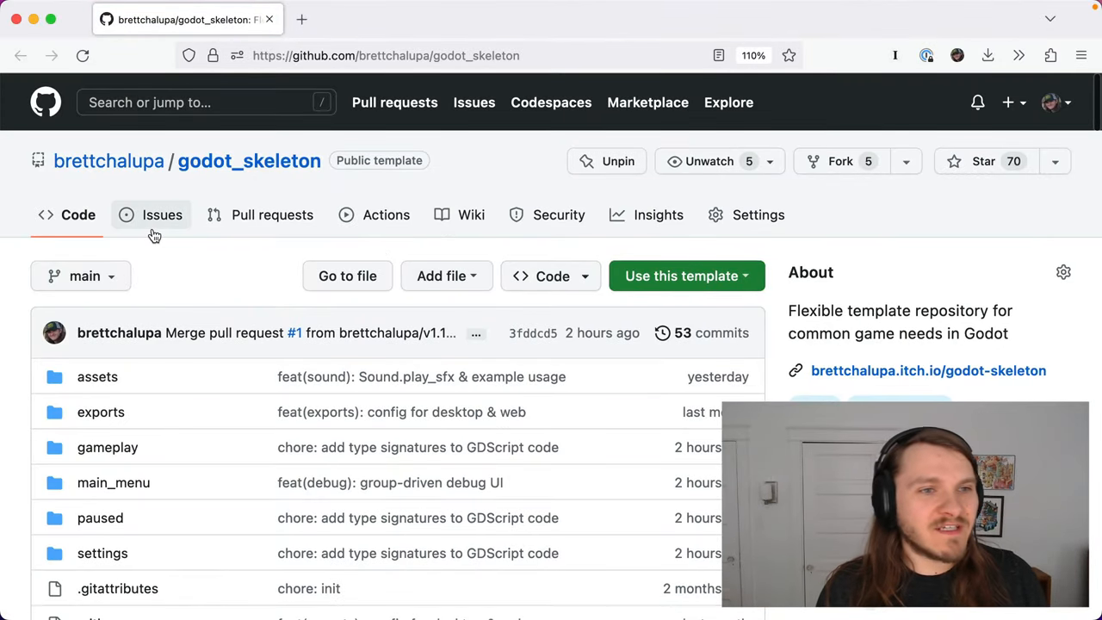
Scroll through the godot_skeleton v1.1.0 release notes on GitHub
{"action": "scroll", "scroll_direction": "down", "scroll_amount": 3}
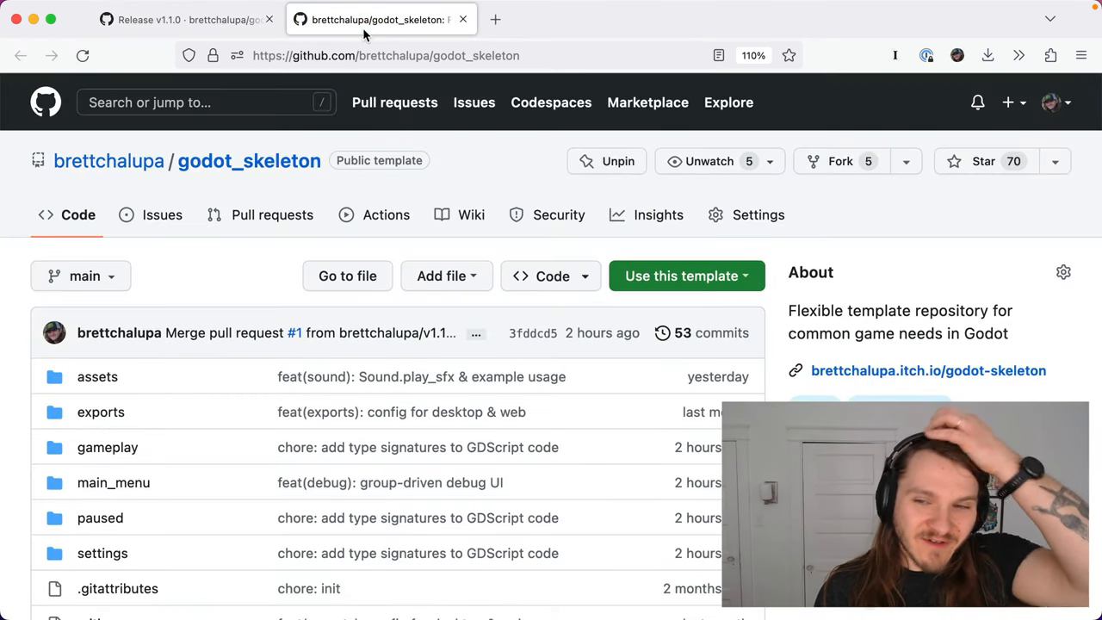
{"action": "scroll", "scroll_direction": "down", "scroll_amount": 3}
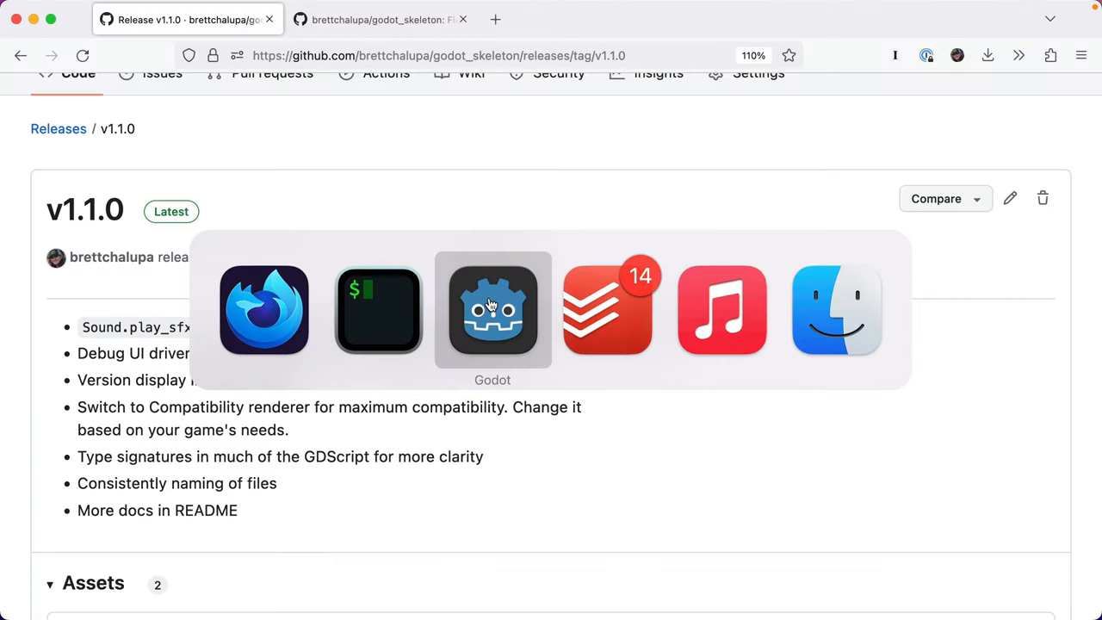
Inspect sound.gd's play_sfx check on Global.play_sfx, then run the project
{"action": "left_click", "coordinate": [492, 310]}
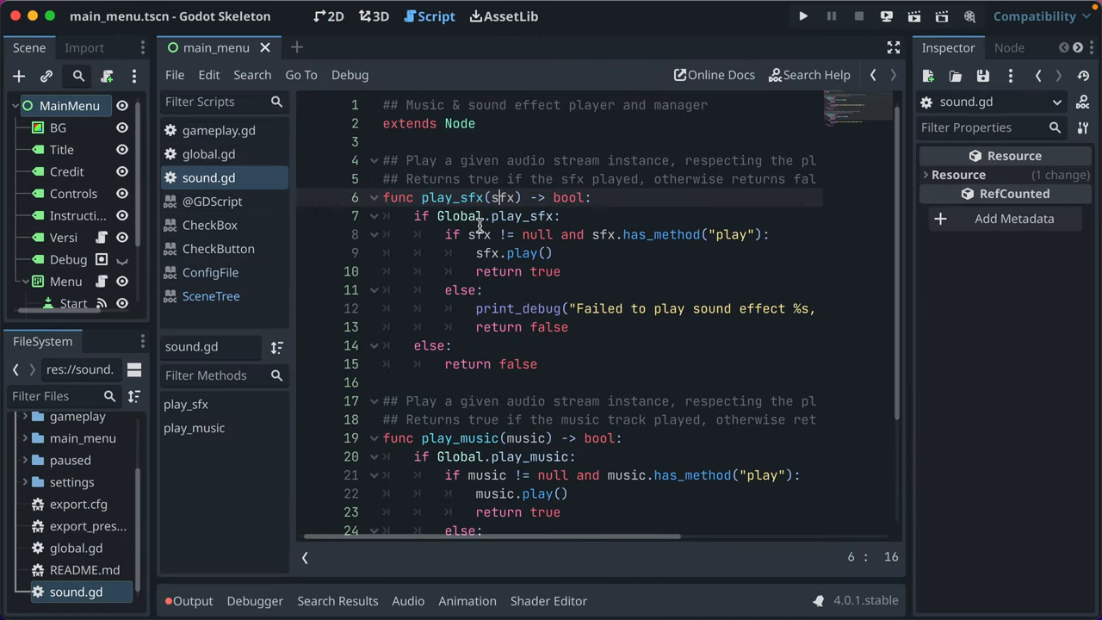
{"action": "scroll", "scroll_direction": "right", "scroll_amount": 3}
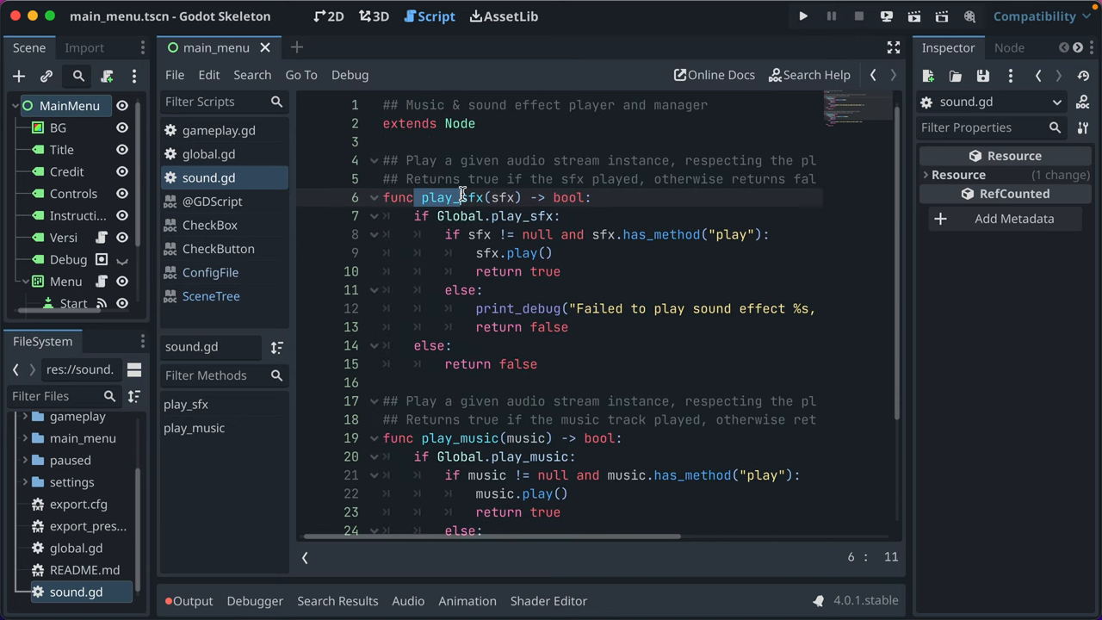
{"action": "left_click", "coordinate": [463, 437]}
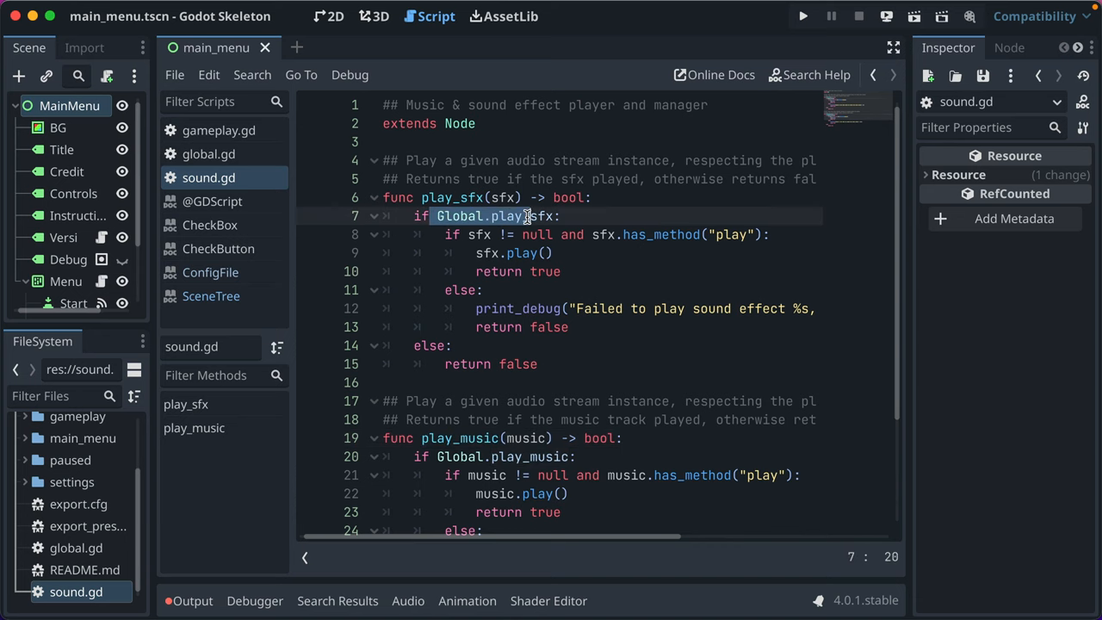
{"action": "scroll", "scroll_direction": "down", "scroll_amount": 3}
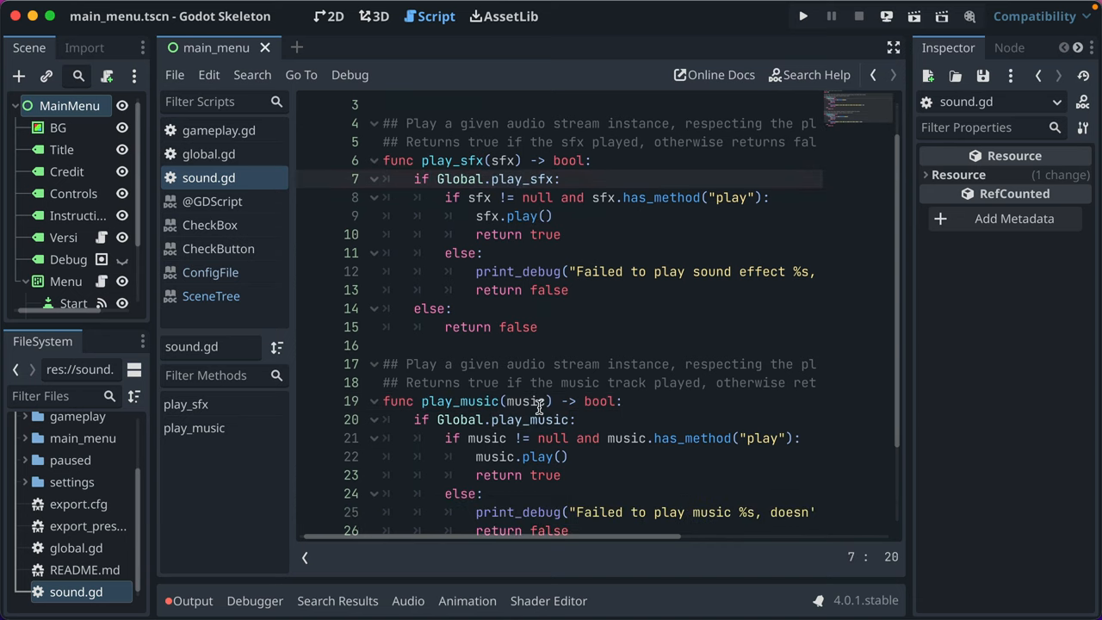
{"action": "left_click", "coordinate": [802, 16]}
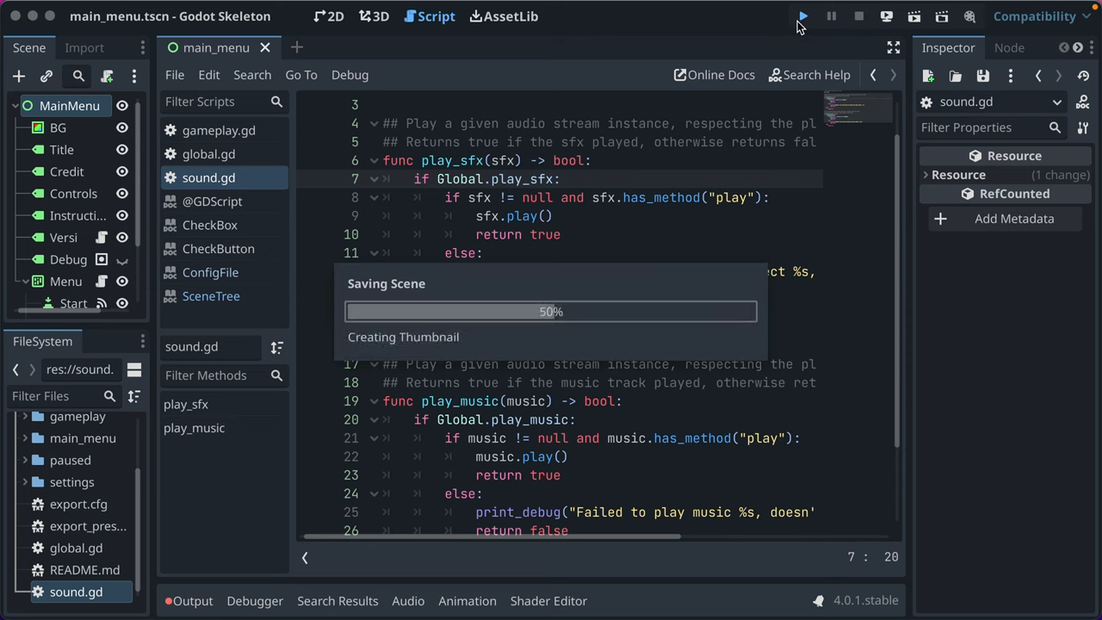
Navigate between the game's main menu and Settings screen to hear the UI sounds
{"action": "left_click", "coordinate": [802, 15]}
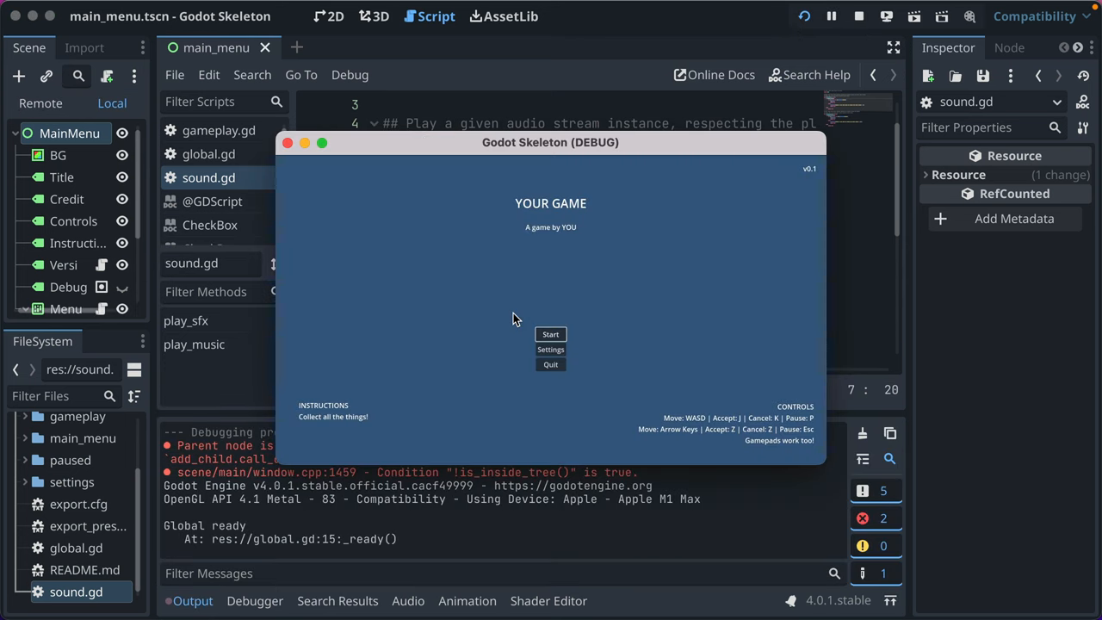
{"action": "left_click", "coordinate": [551, 348]}
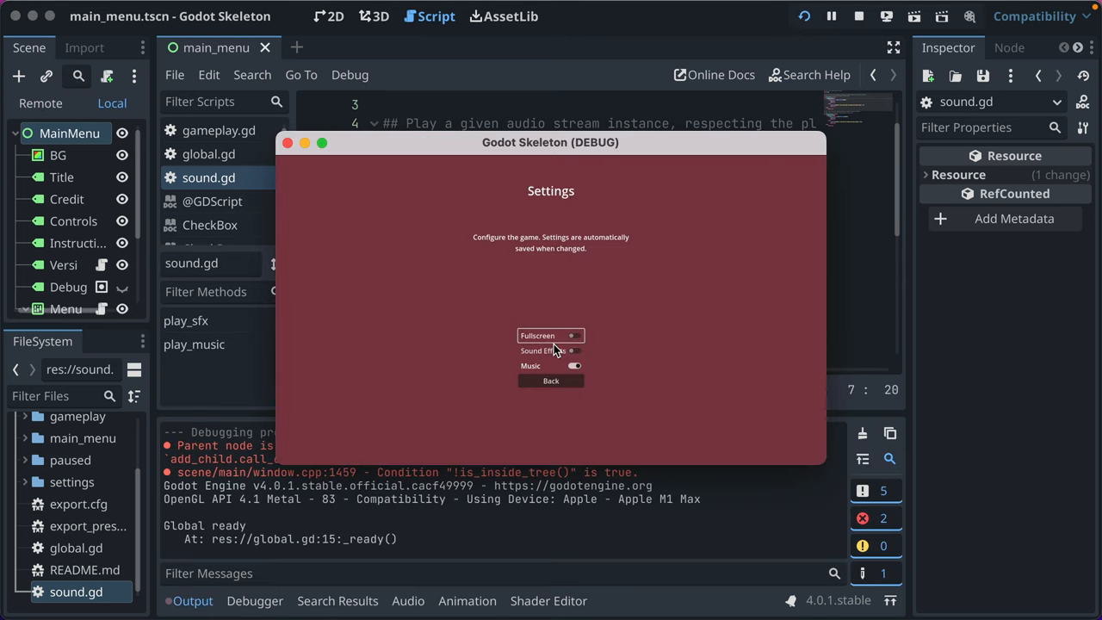
{"action": "left_click", "coordinate": [551, 380]}
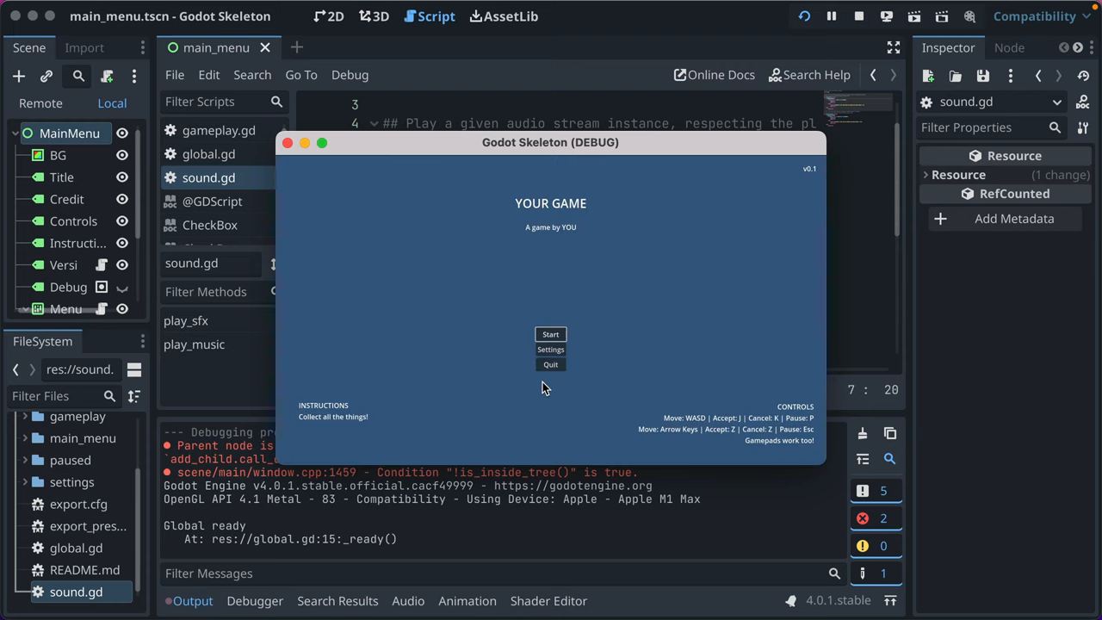
{"action": "left_click", "coordinate": [551, 334]}
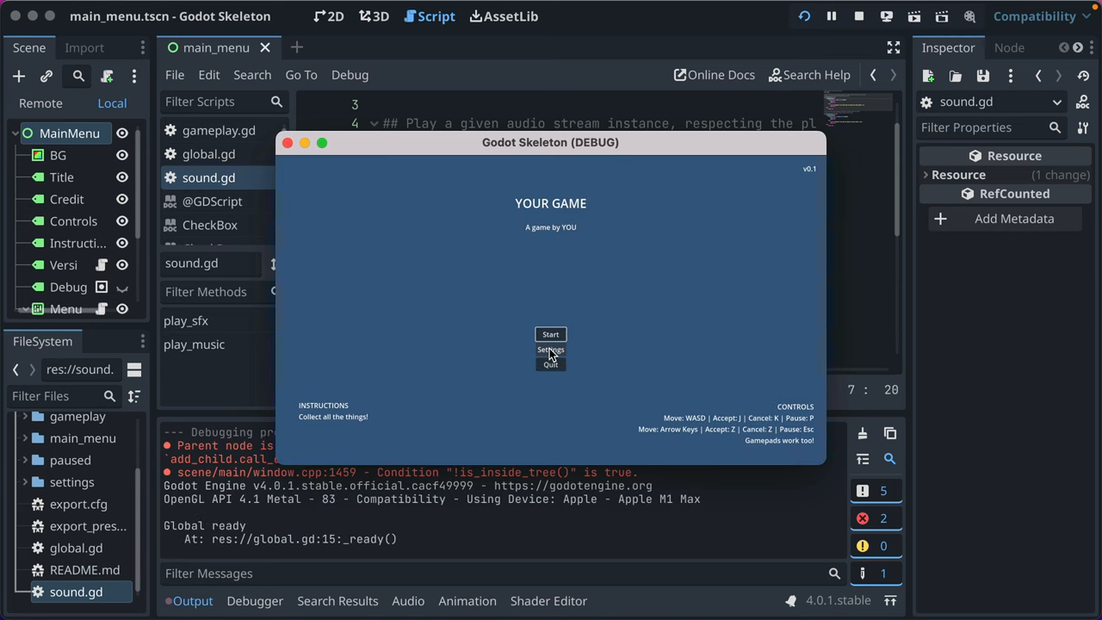
{"action": "left_click", "coordinate": [551, 347]}
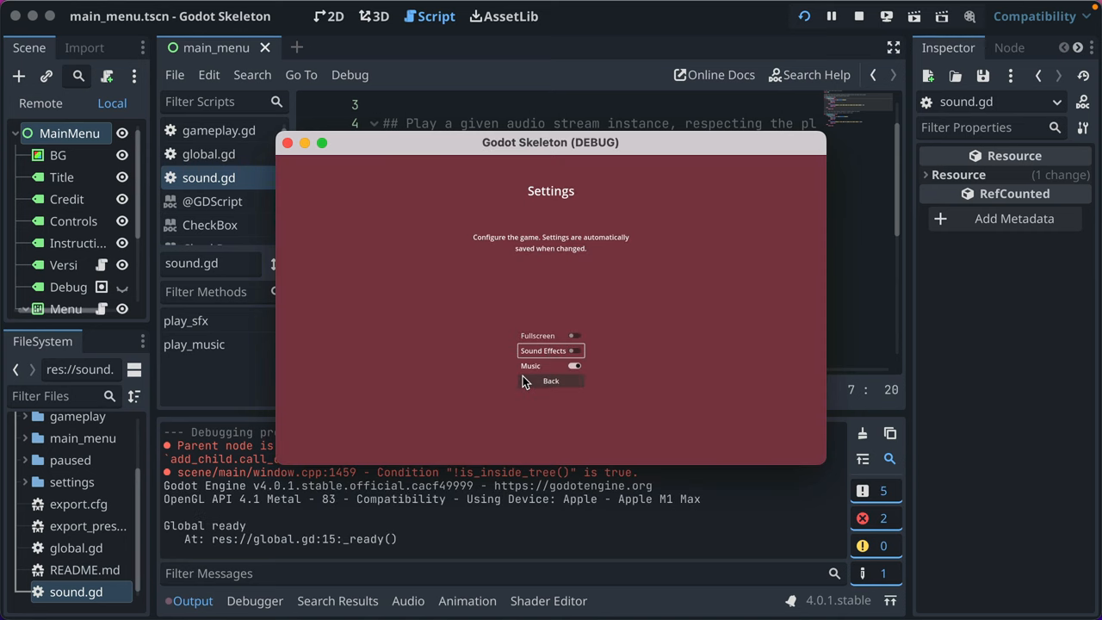
{"action": "left_click", "coordinate": [551, 381]}
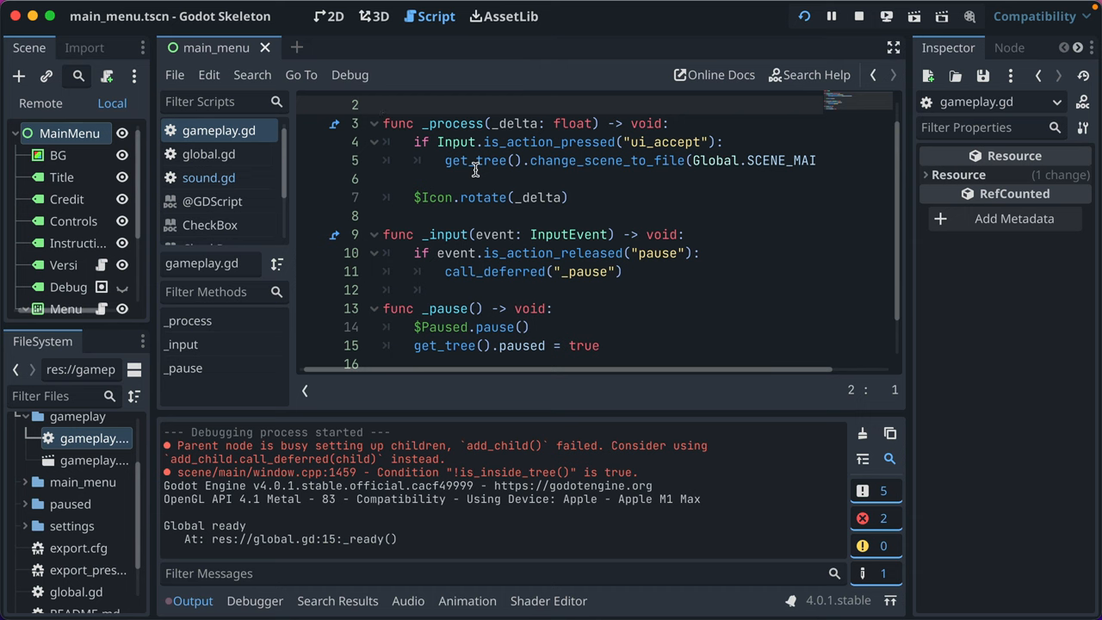
Bring up gameplay.gd and paused.gd to show pause() calling Sound.play_sfx on SelectSfx
{"action": "scroll", "scroll_direction": "up", "scroll_amount": 3}
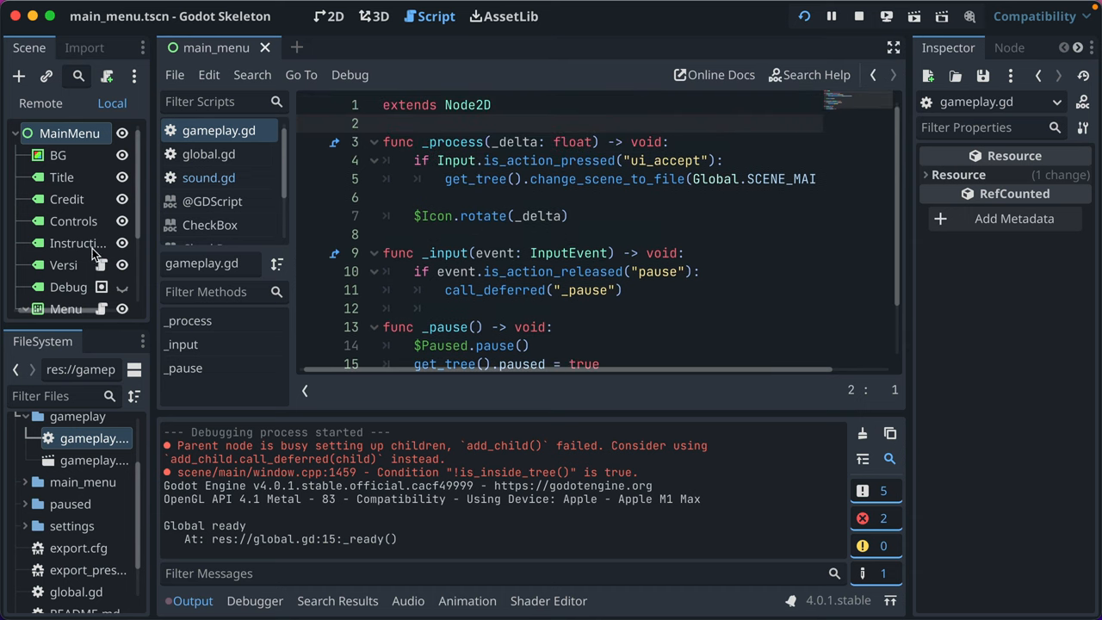
{"action": "scroll", "scroll_direction": "up", "scroll_amount": 3}
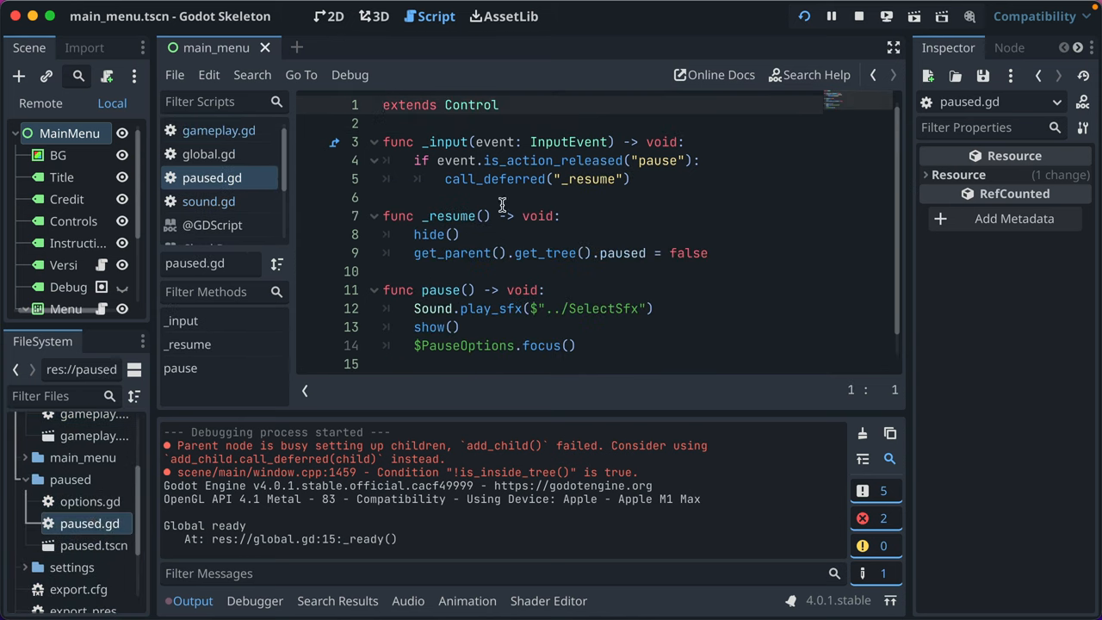
{"action": "mouse_move", "coordinate": [462, 234]}
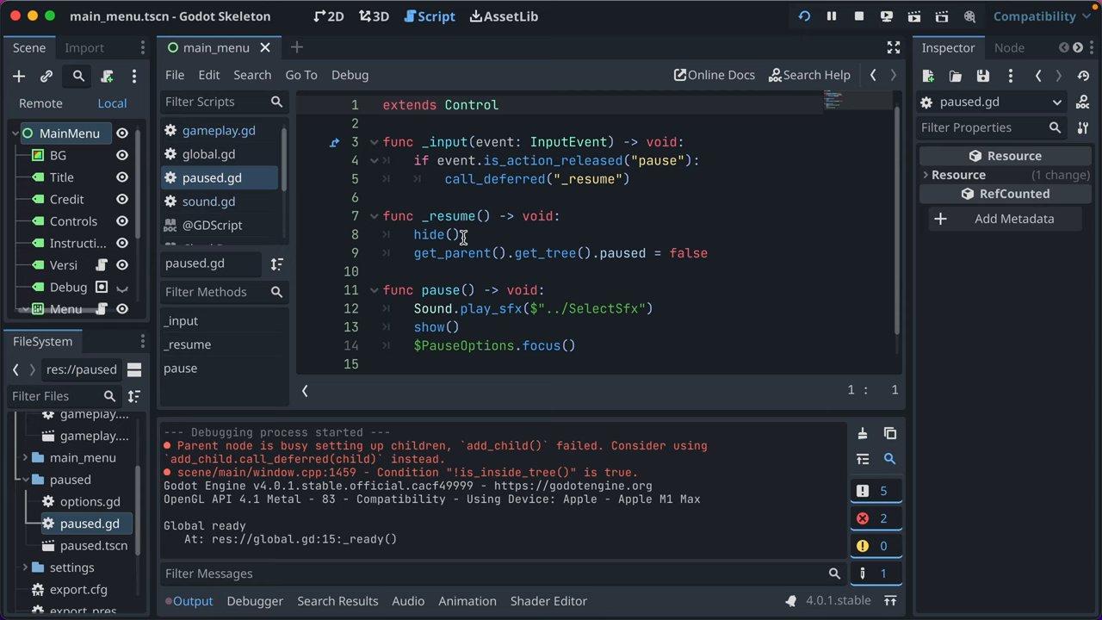
{"action": "left_click", "coordinate": [413, 299]}
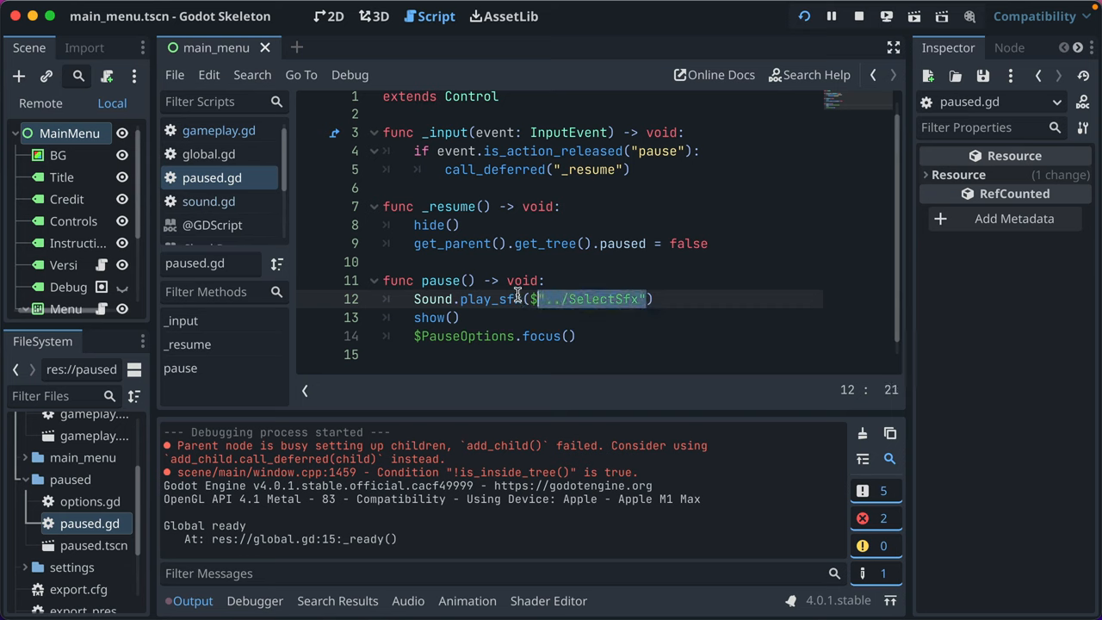
{"action": "mouse_move", "coordinate": [513, 245]}
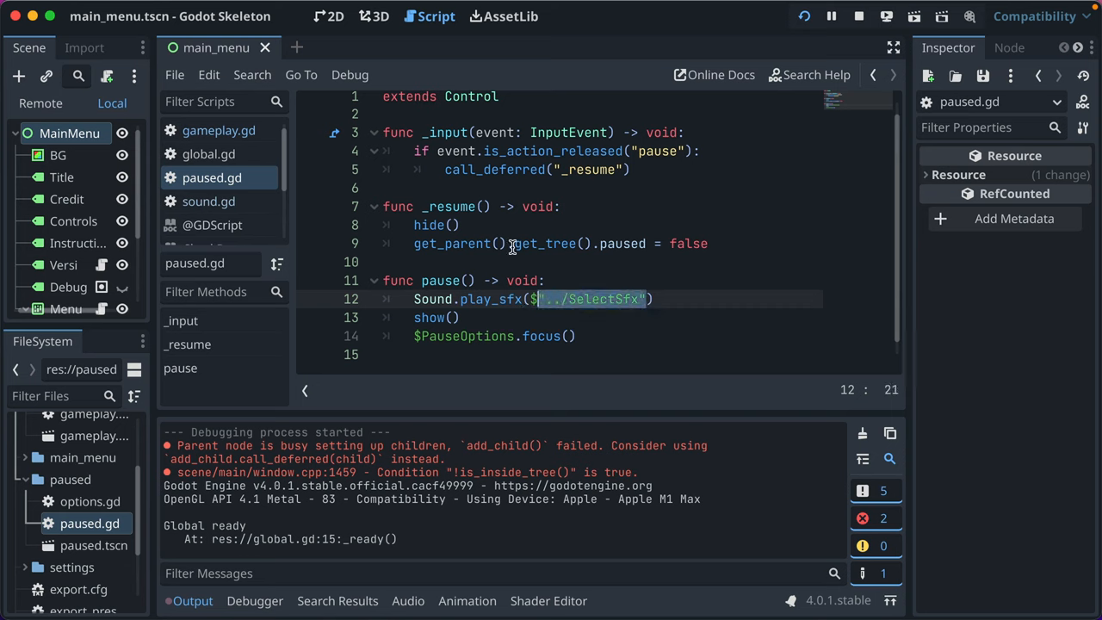
{"action": "left_click", "coordinate": [680, 299]}
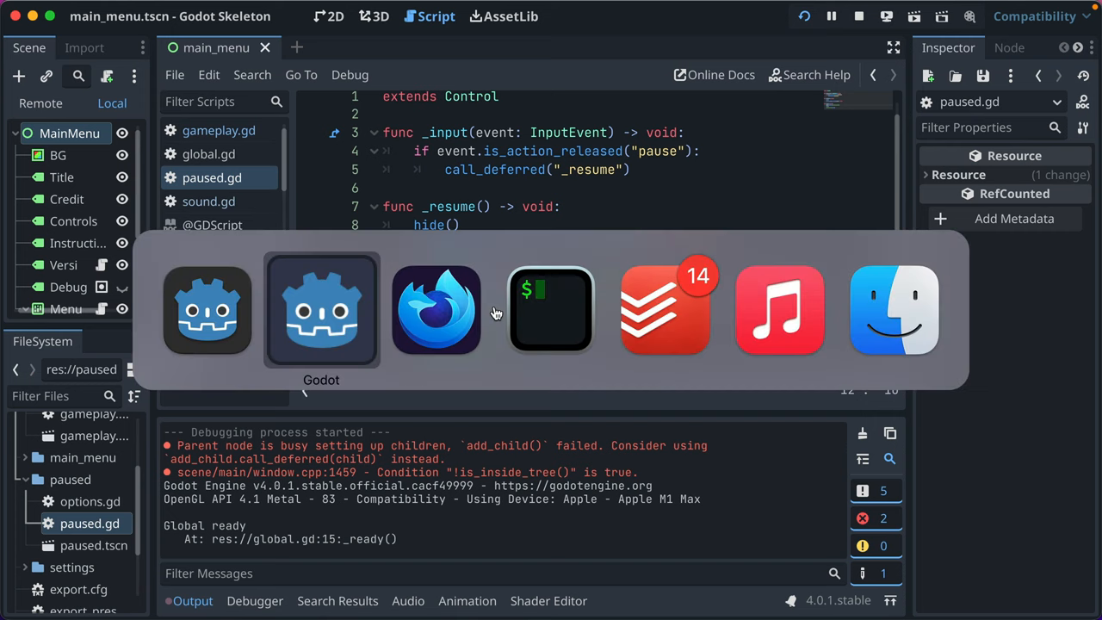
Switch to the running Godot Skeleton game window showing its main menu
{"action": "left_click", "coordinate": [435, 310]}
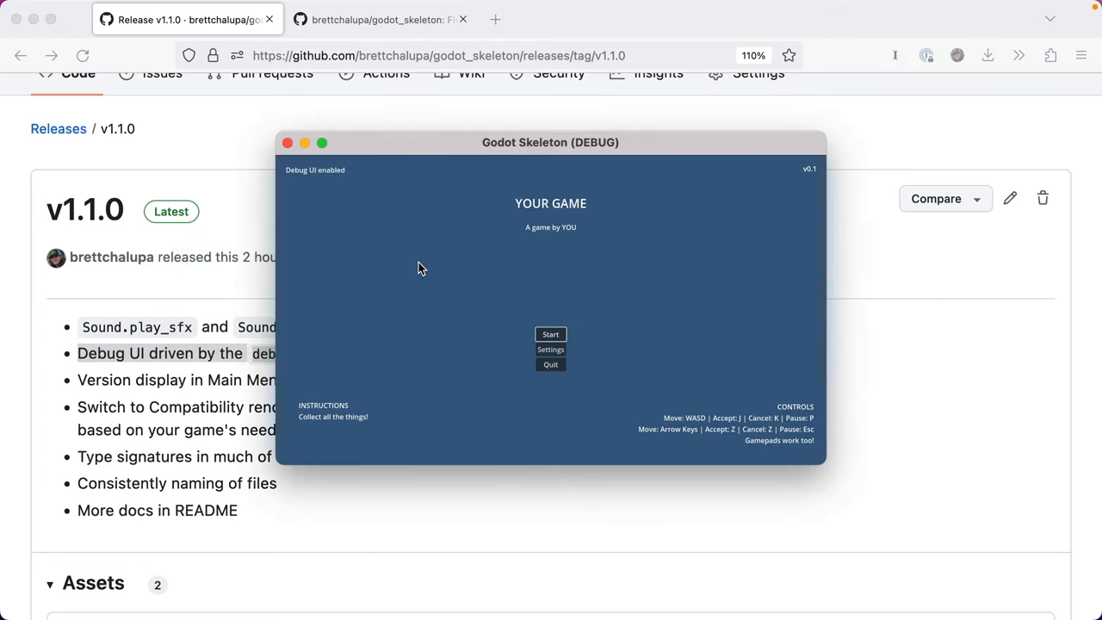
{"action": "mouse_move", "coordinate": [375, 234]}
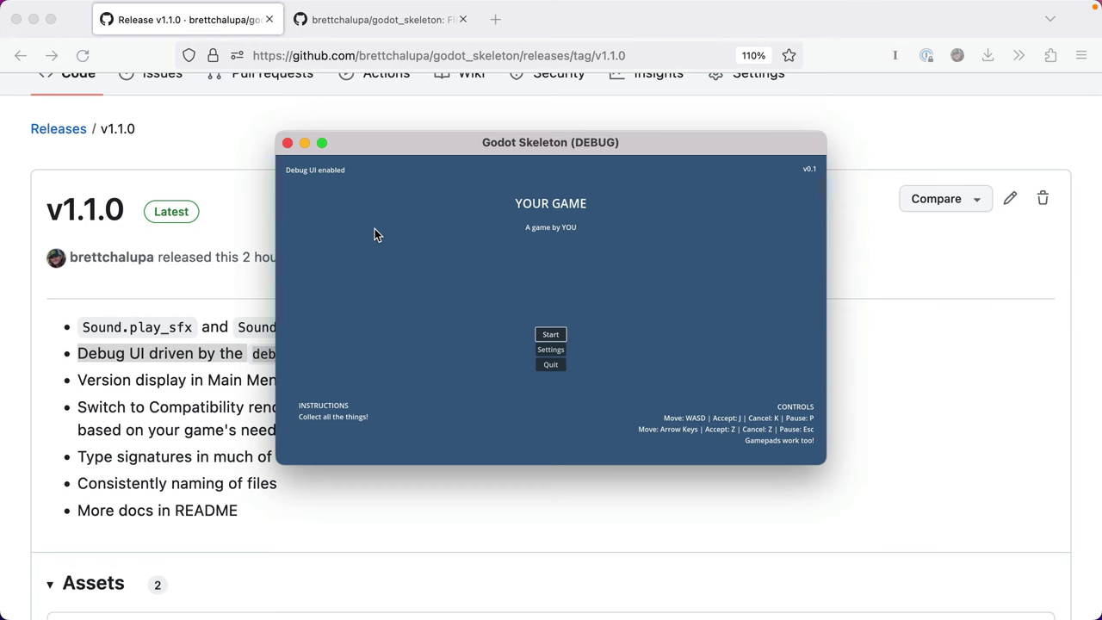
{"action": "mouse_move", "coordinate": [335, 180]}
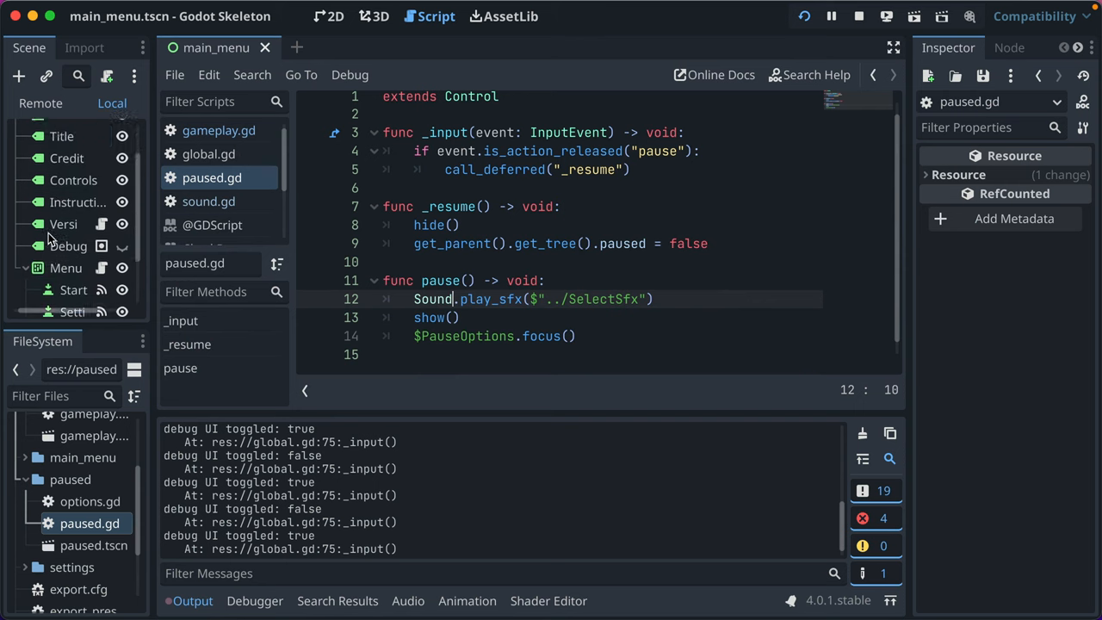
Toggle the DebugUIStatus label's visibility in 2D and show its debug_ui group under Node > Groups
{"action": "left_click", "coordinate": [69, 180]}
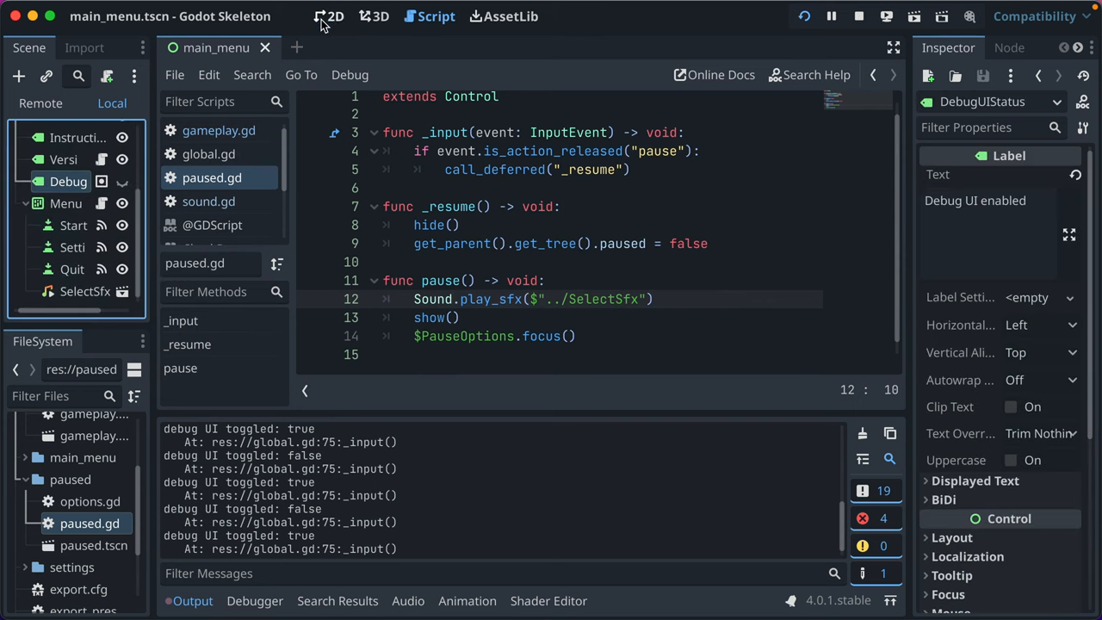
{"action": "left_click", "coordinate": [334, 16]}
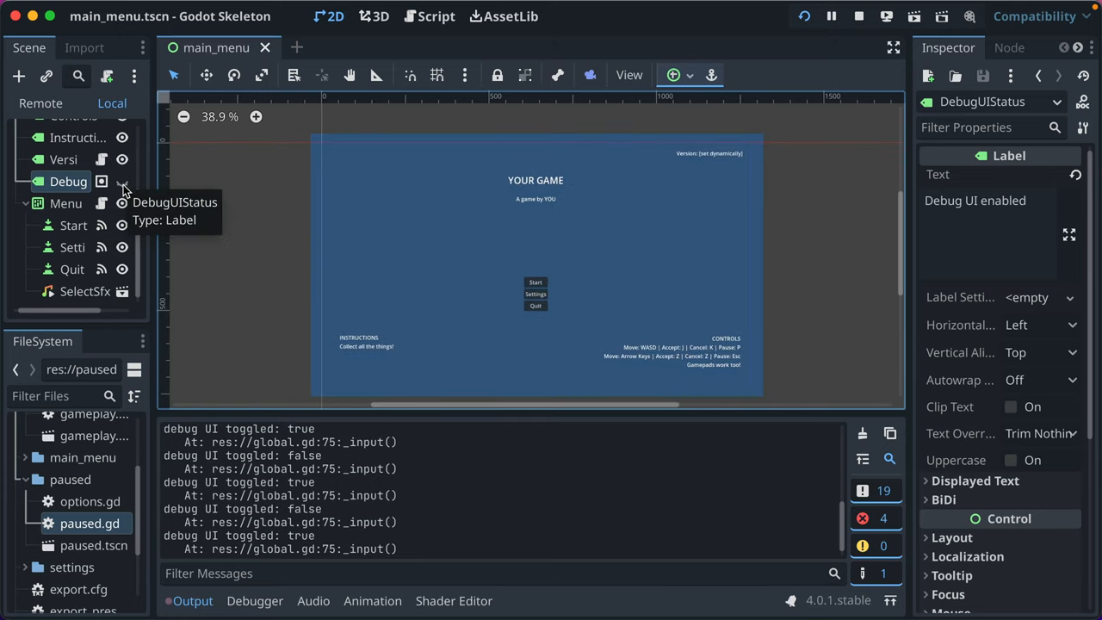
{"action": "left_click", "coordinate": [122, 182]}
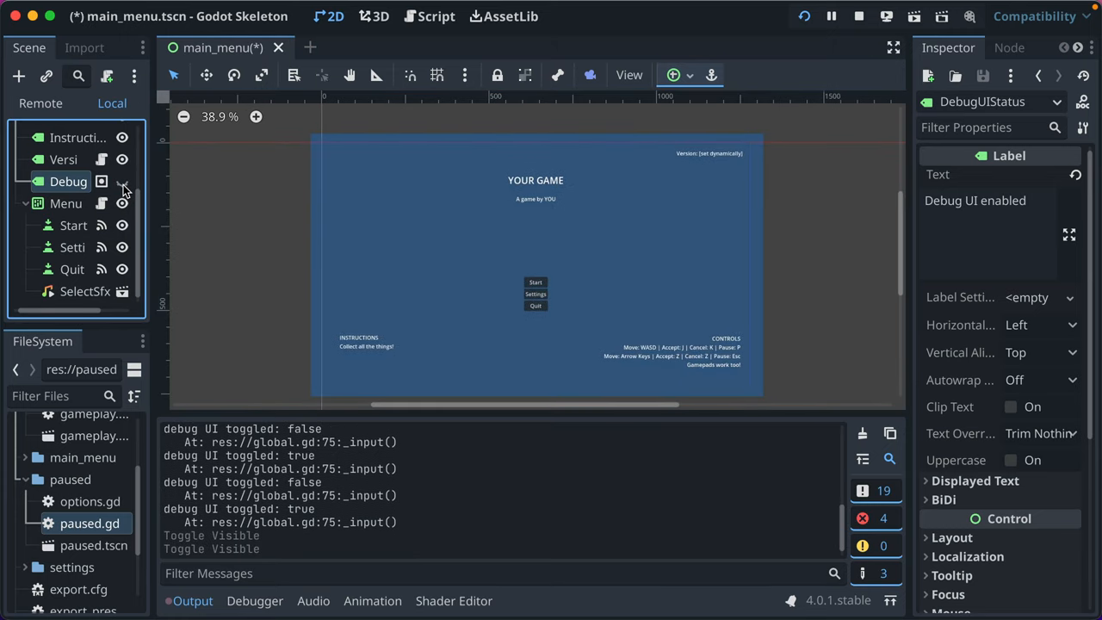
{"action": "left_click", "coordinate": [120, 181]}
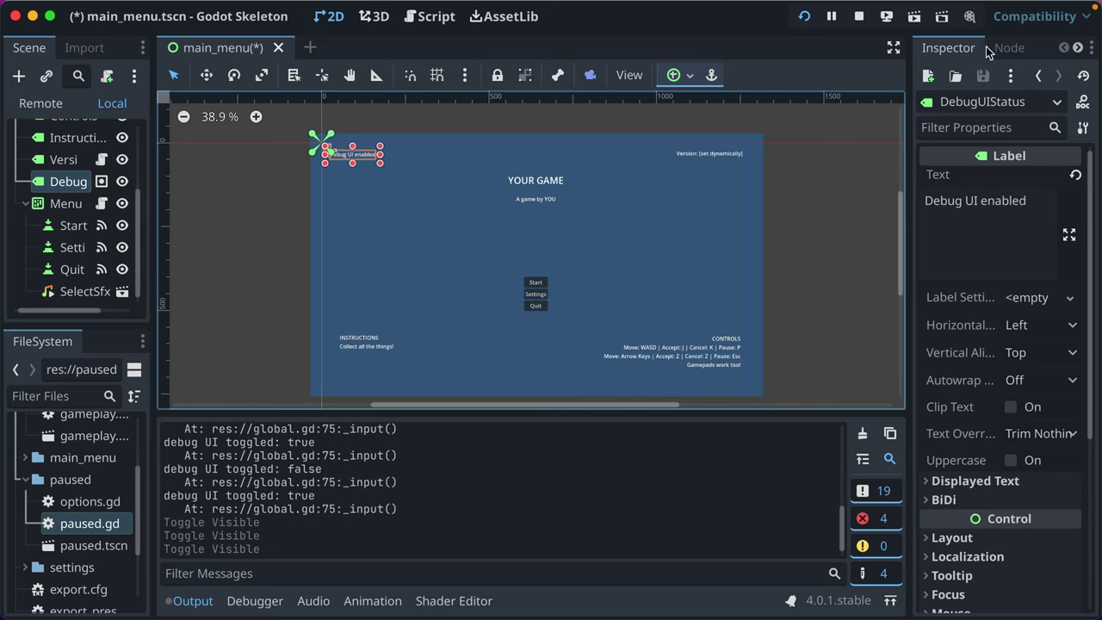
{"action": "left_click", "coordinate": [1008, 48]}
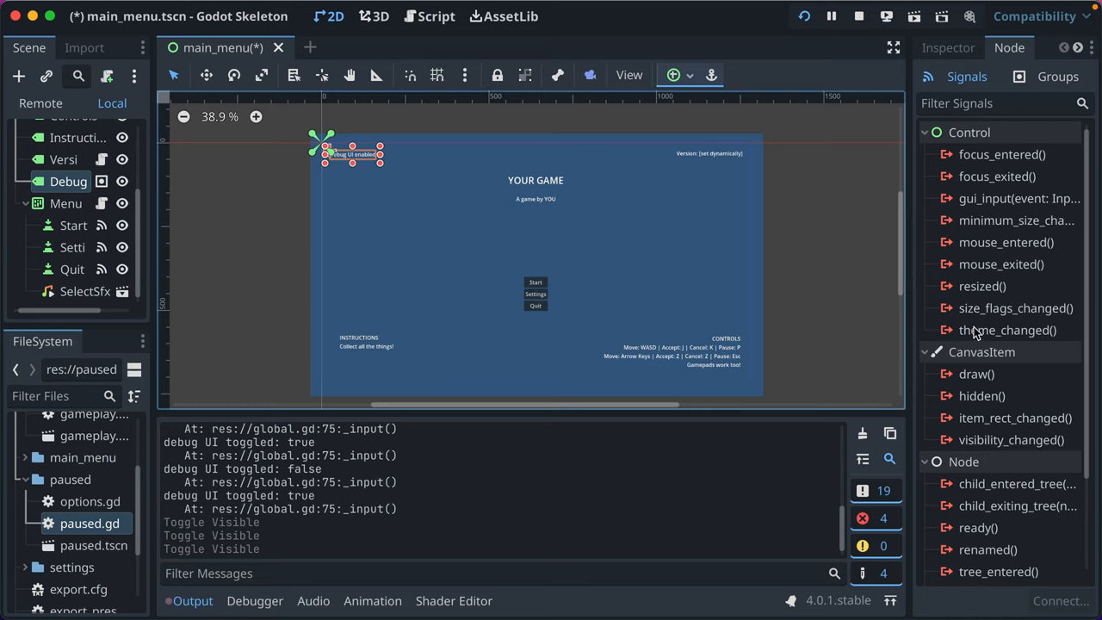
{"action": "left_click", "coordinate": [1056, 76]}
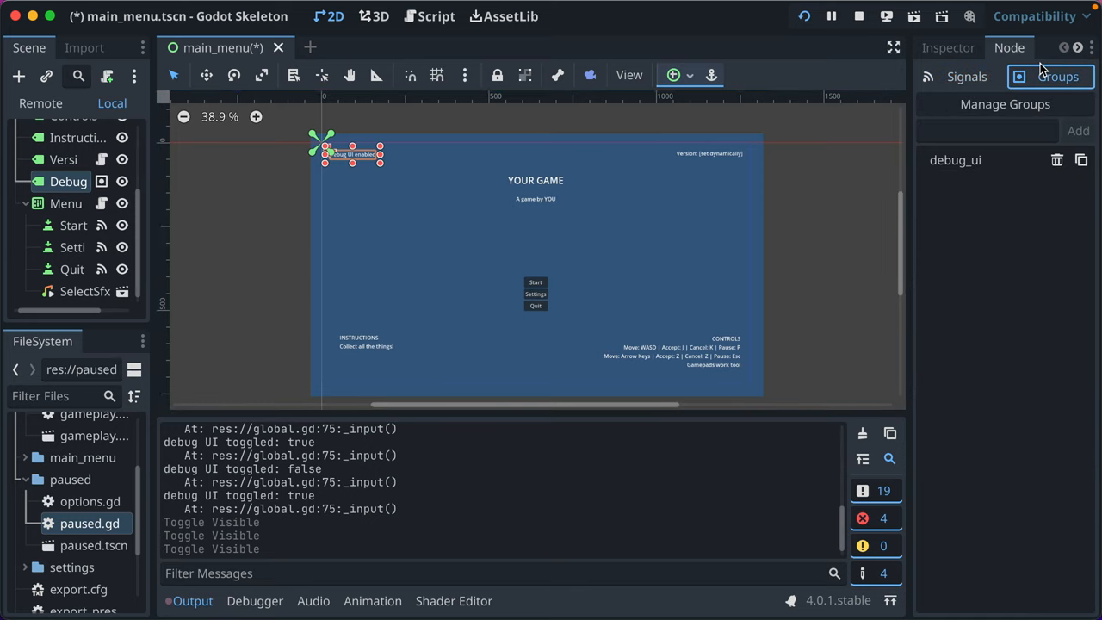
{"action": "mouse_move", "coordinate": [963, 171]}
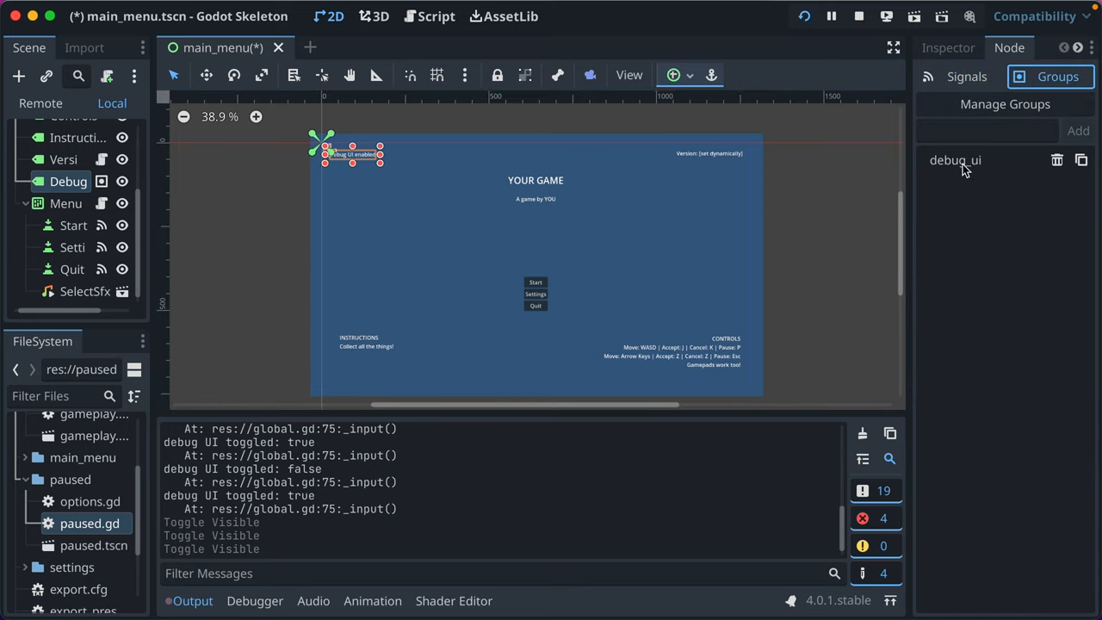
{"action": "mouse_move", "coordinate": [956, 160]}
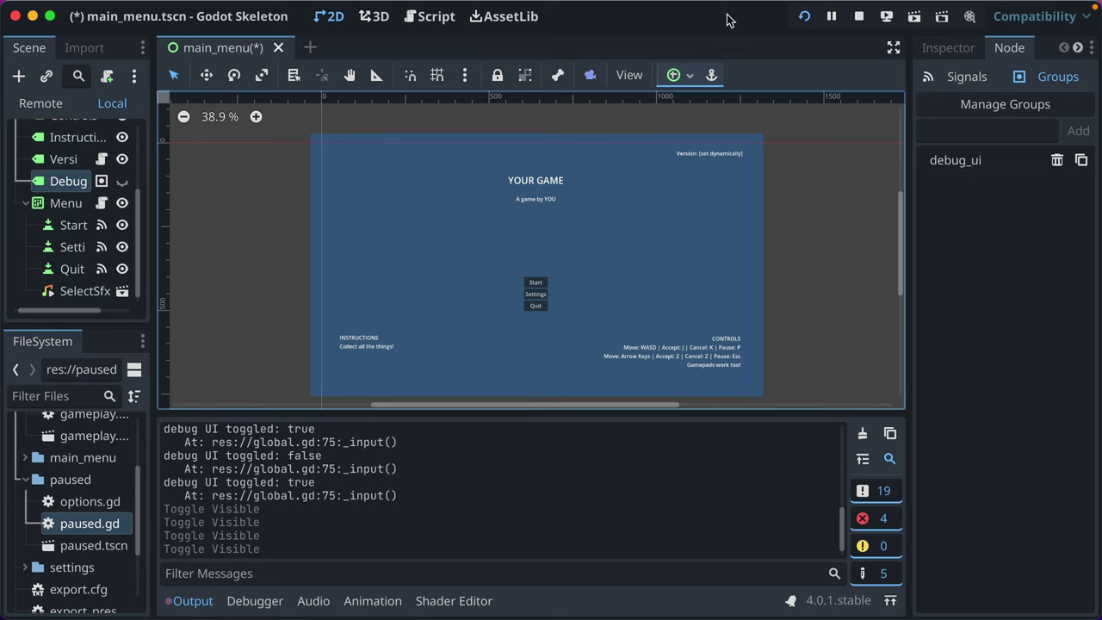
Run the game to see the Debug UI enabled label and v0.1 version text
{"action": "left_click", "coordinate": [885, 16]}
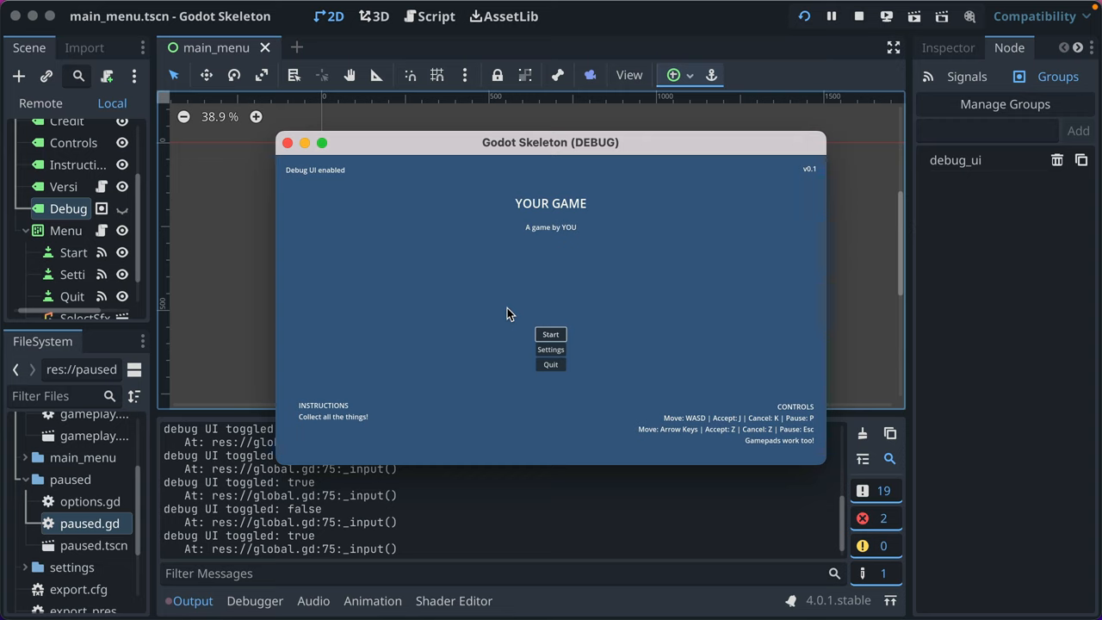
{"action": "mouse_move", "coordinate": [329, 433]}
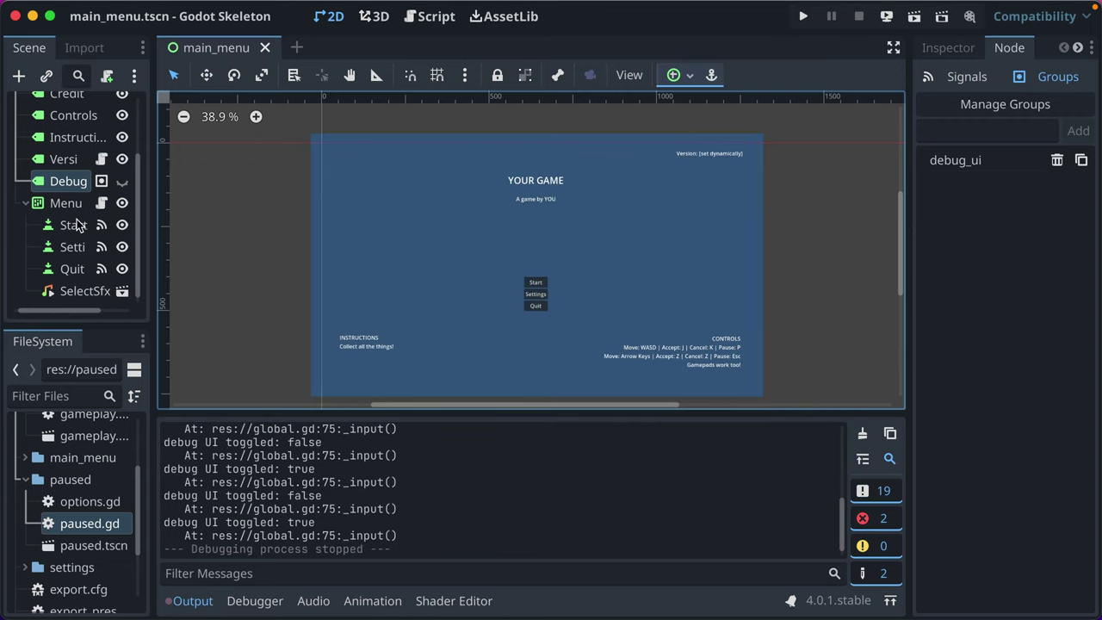
{"action": "scroll", "scroll_direction": "up", "scroll_amount": 3}
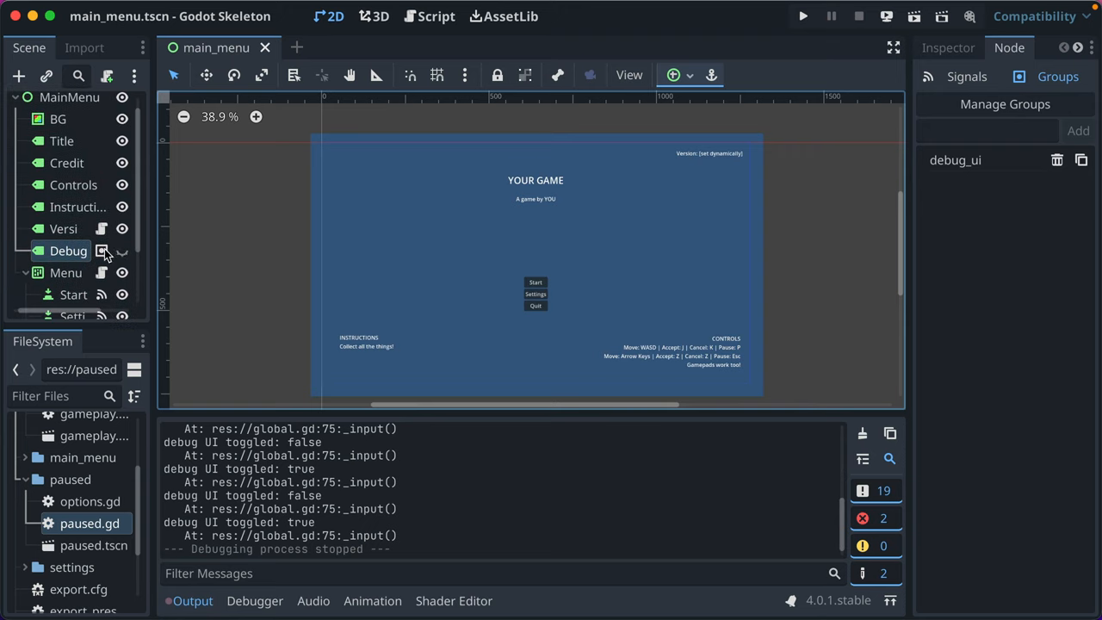
{"action": "mouse_move", "coordinate": [302, 279]}
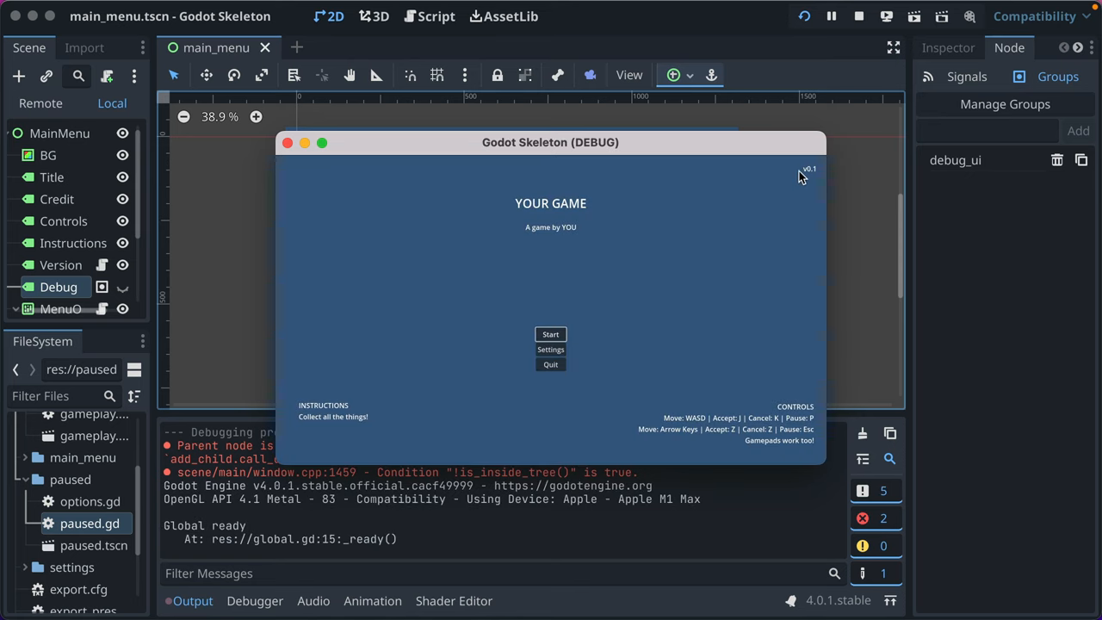
{"action": "mouse_move", "coordinate": [76, 586]}
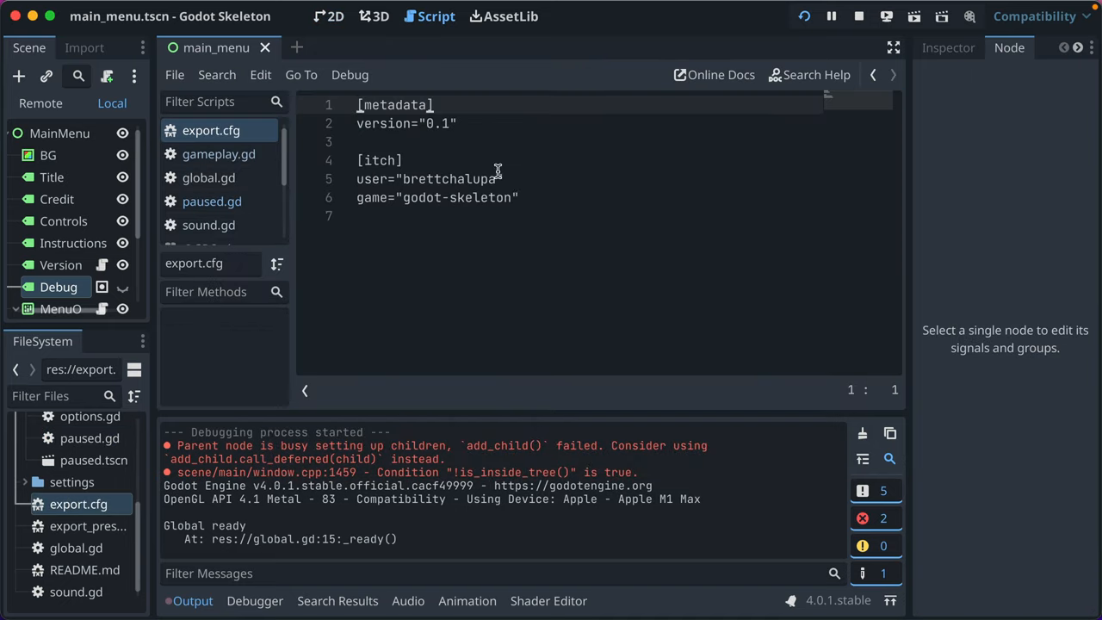
{"action": "mouse_move", "coordinate": [473, 188]}
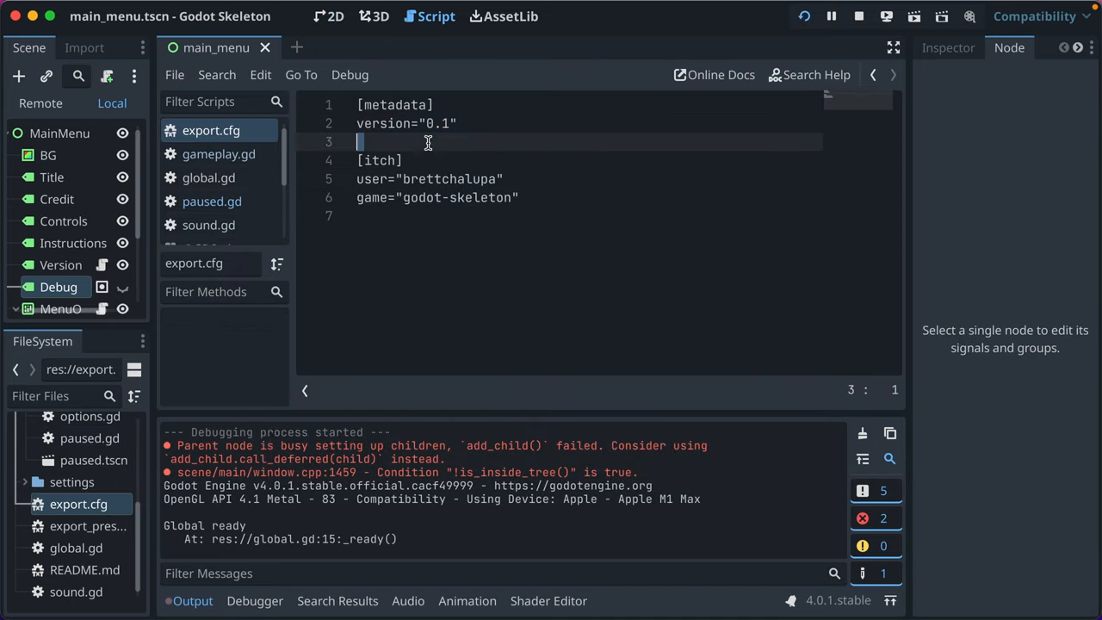
{"action": "left_click", "coordinate": [408, 123]}
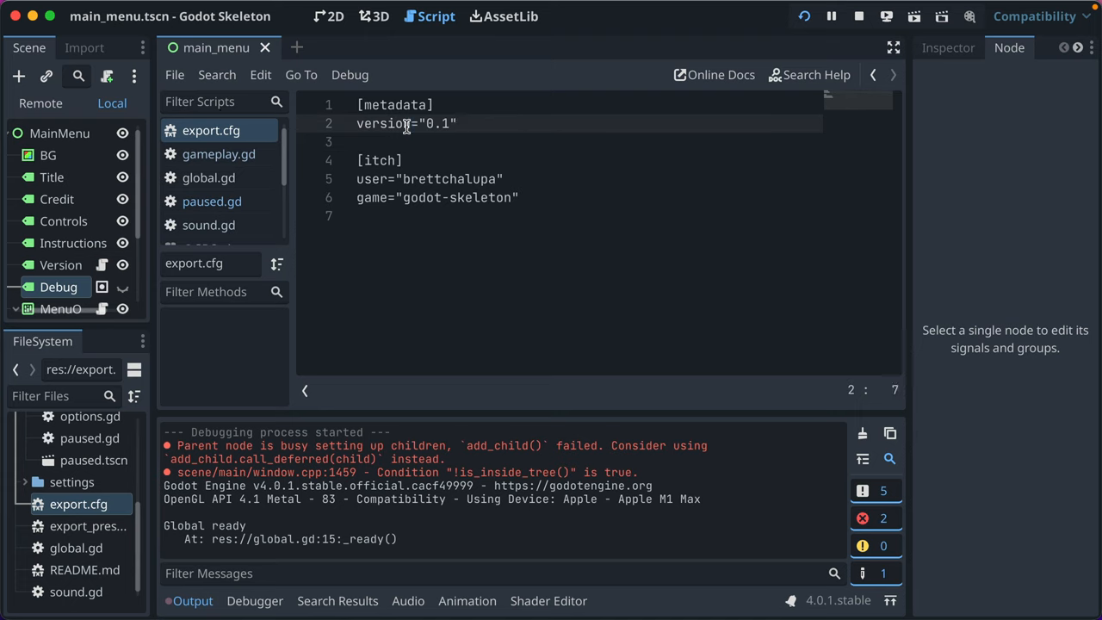
{"action": "left_click", "coordinate": [461, 123]}
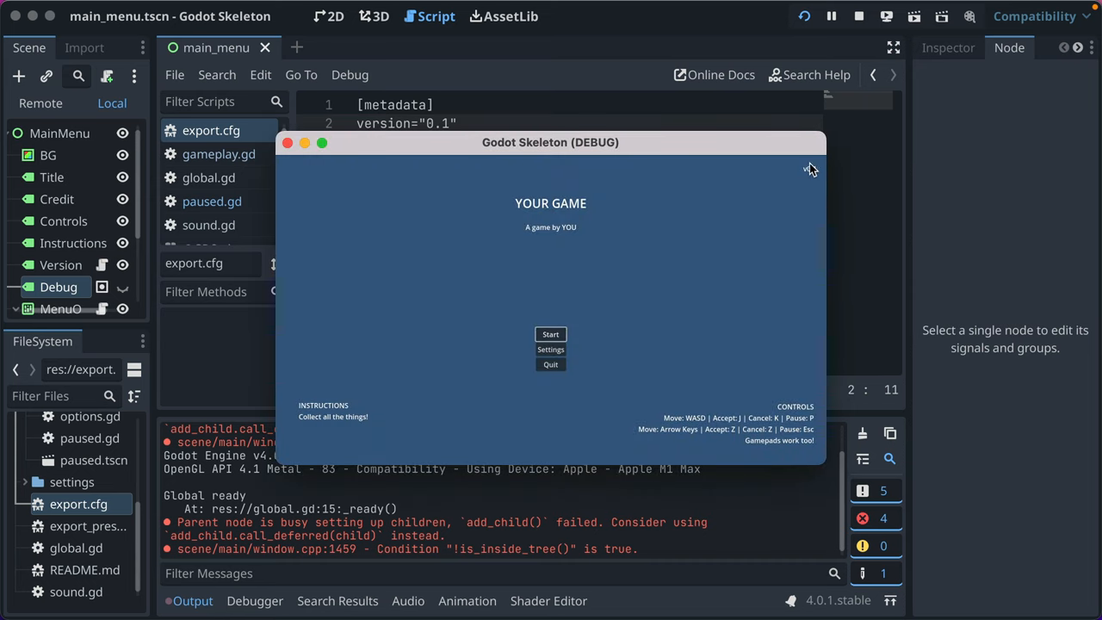
{"action": "mouse_move", "coordinate": [816, 176]}
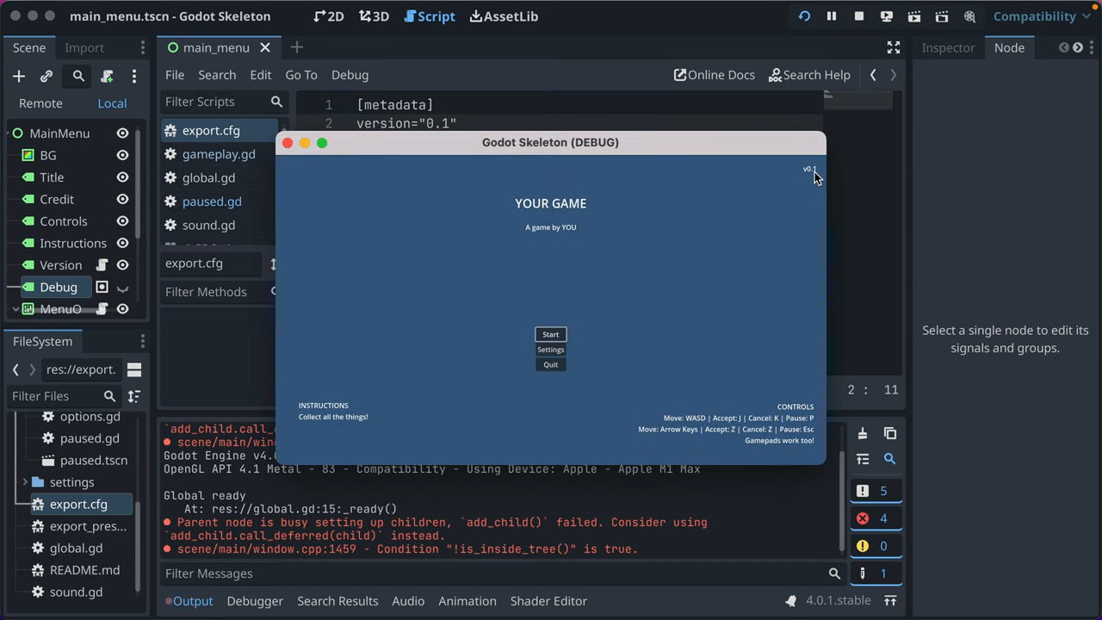
{"action": "mouse_move", "coordinate": [802, 179]}
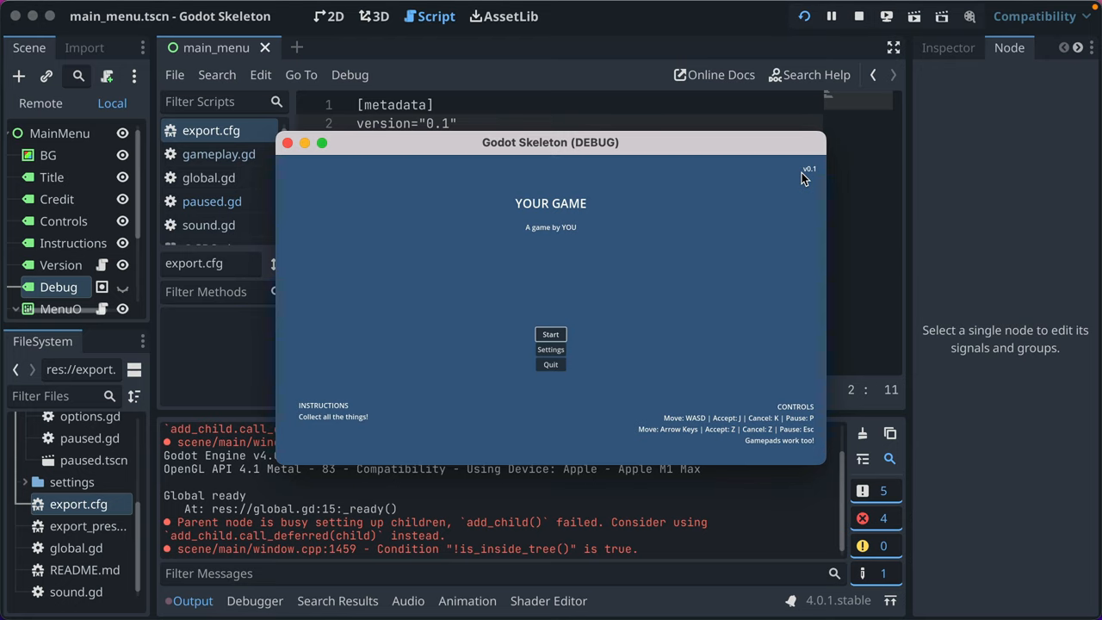
{"action": "mouse_move", "coordinate": [611, 208]}
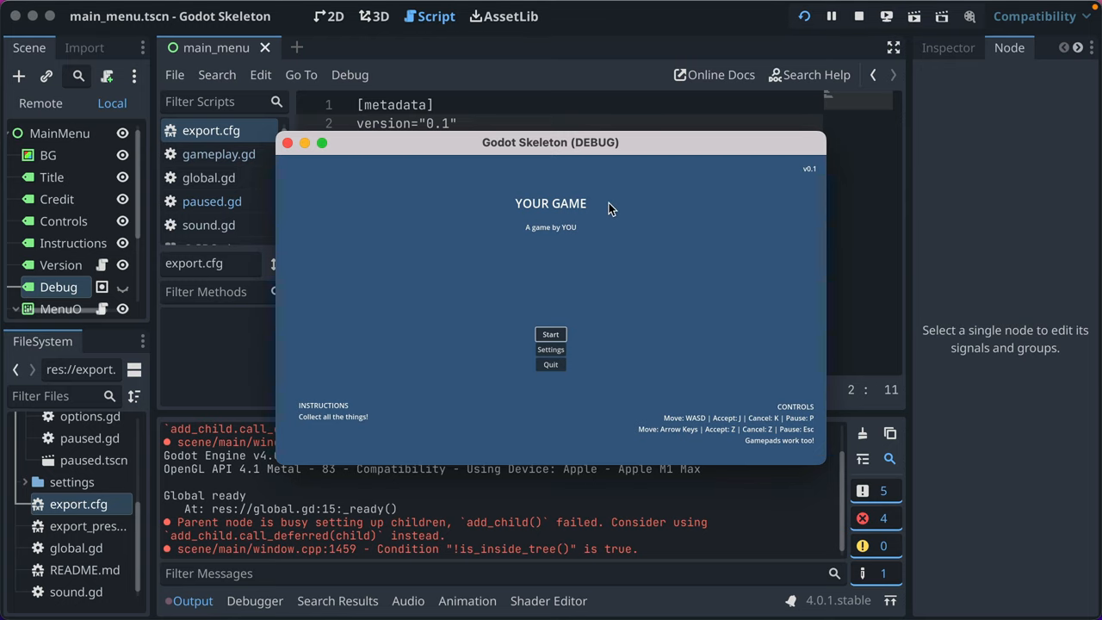
{"action": "mouse_move", "coordinate": [396, 122]}
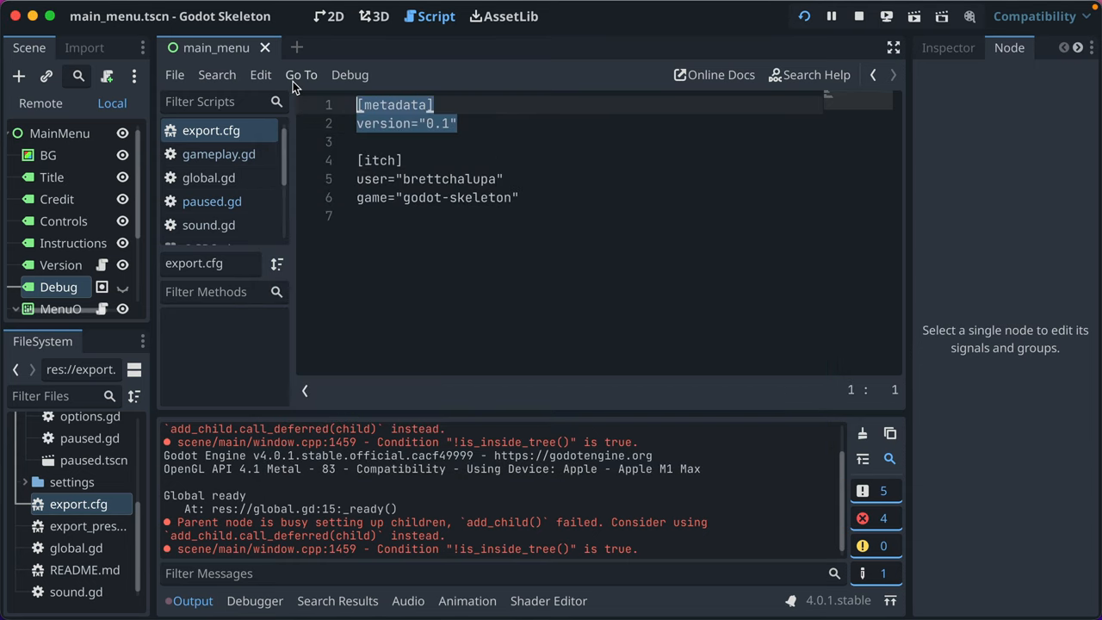
Highlight the version line in export.cfg and run the project to show the v0.1 label
{"action": "left_click", "coordinate": [429, 124]}
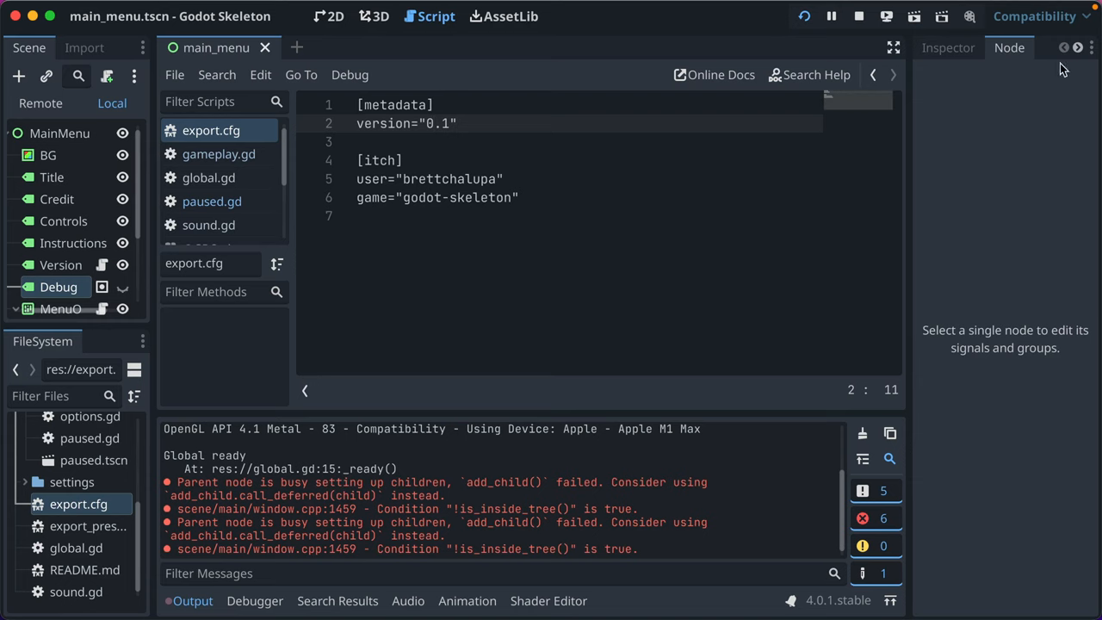
{"action": "left_click", "coordinate": [1033, 16]}
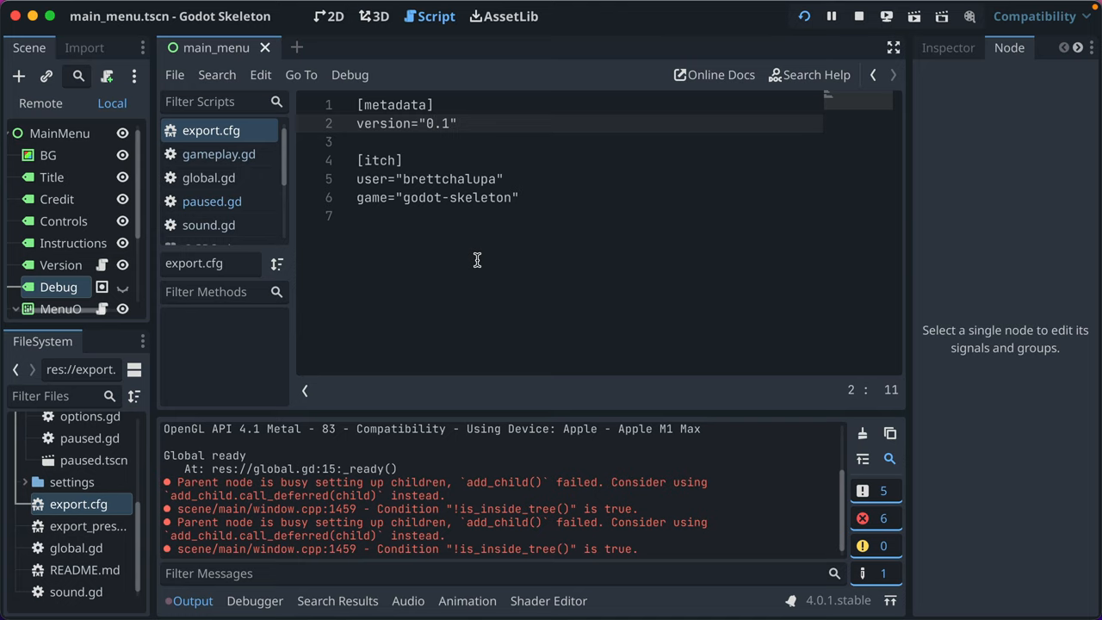
{"action": "mouse_move", "coordinate": [463, 262]}
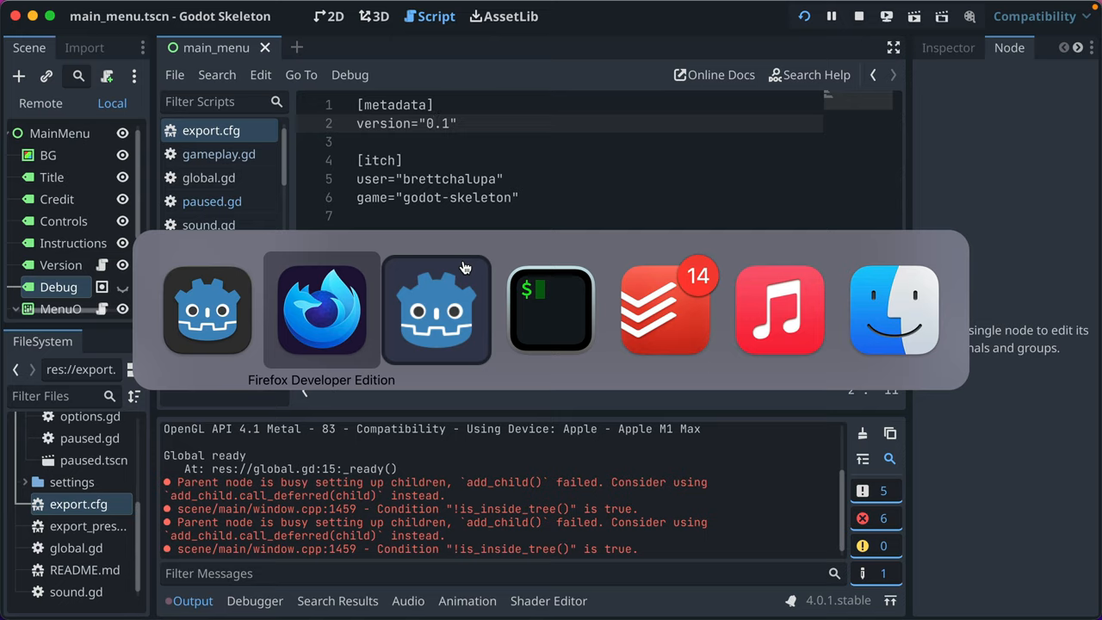
Review global.gd's set_fullscreen declaration and its typed bool parameter
{"action": "left_click", "coordinate": [320, 310]}
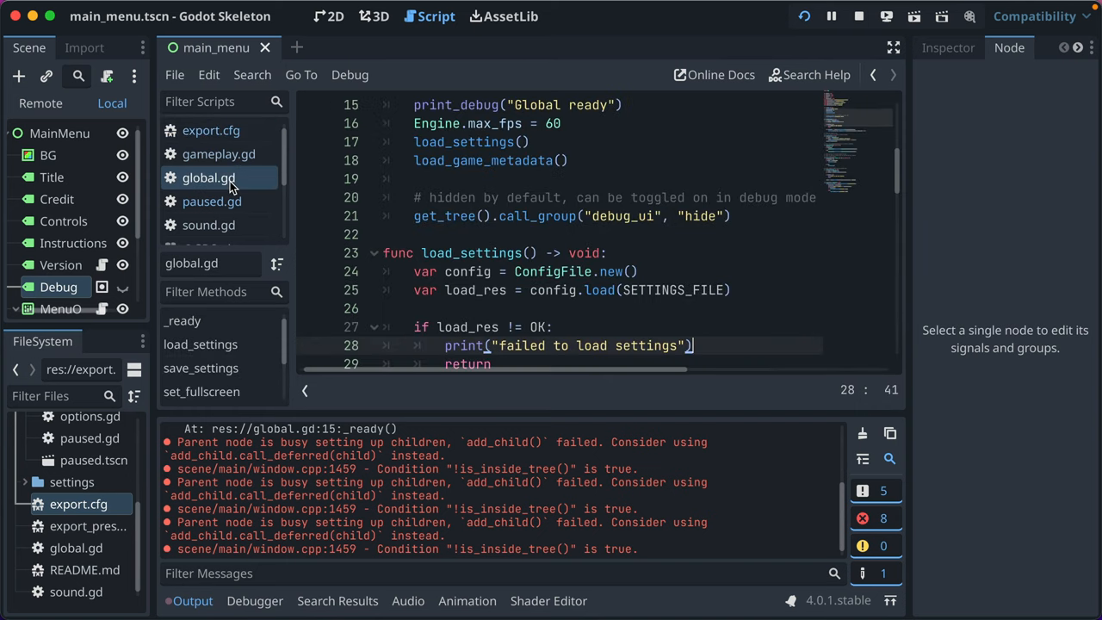
{"action": "scroll", "scroll_direction": "up", "scroll_amount": 3}
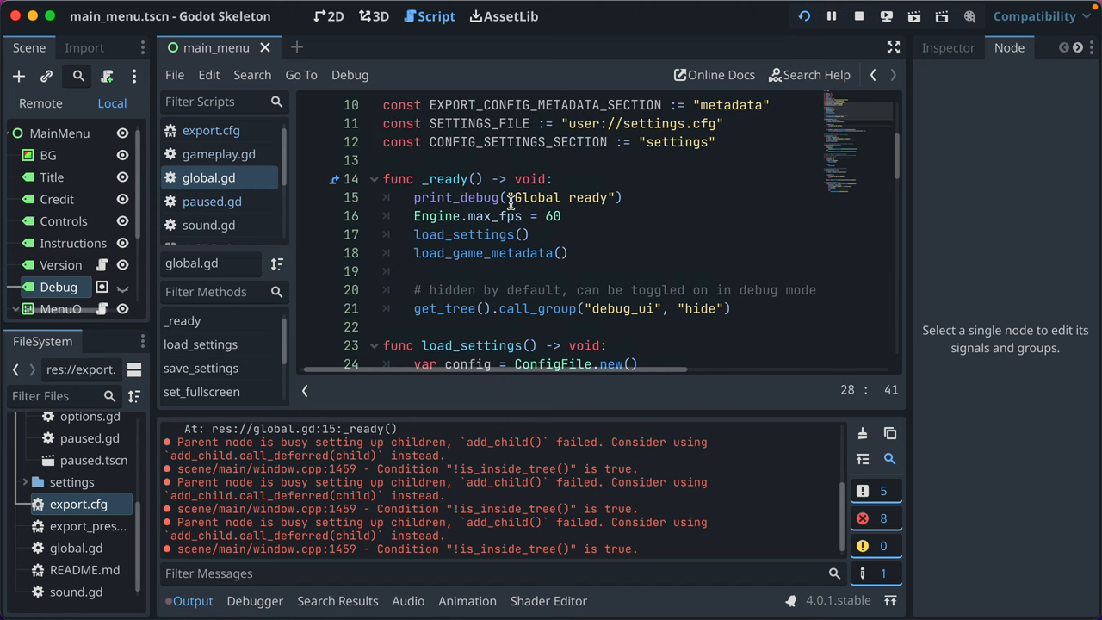
{"action": "scroll", "scroll_direction": "down", "scroll_amount": 3}
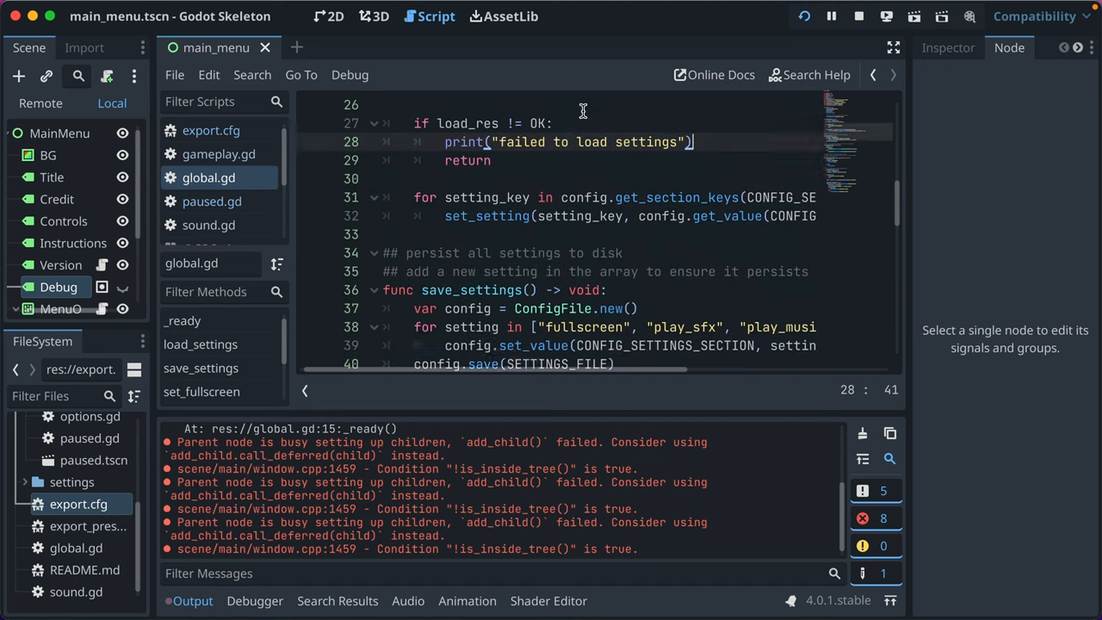
{"action": "scroll", "scroll_direction": "down", "scroll_amount": 3}
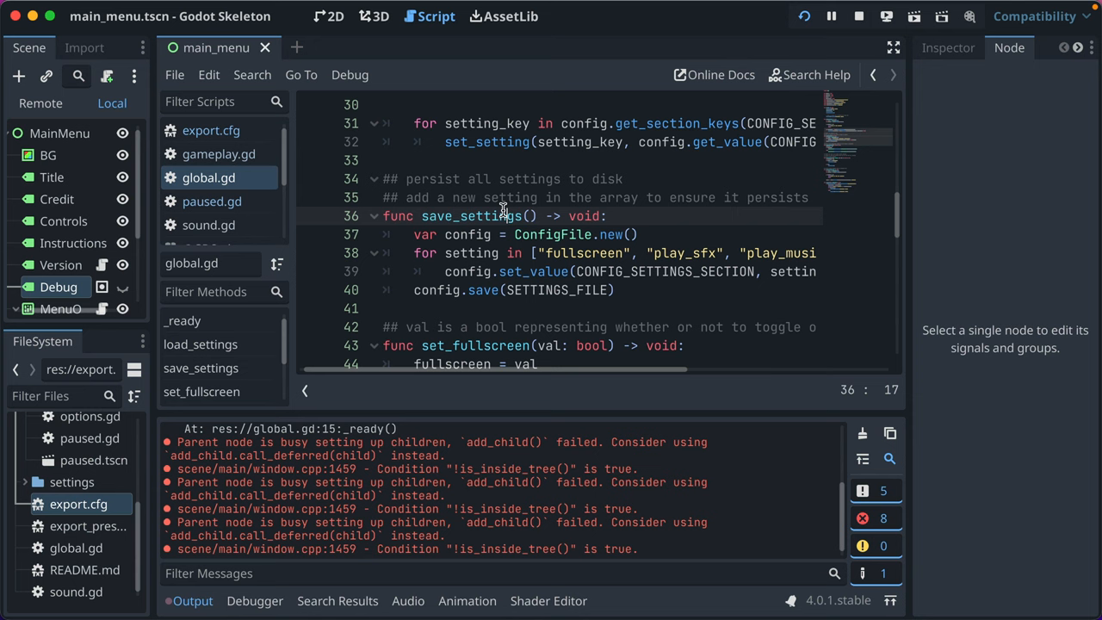
{"action": "scroll", "scroll_direction": "down", "scroll_amount": 3}
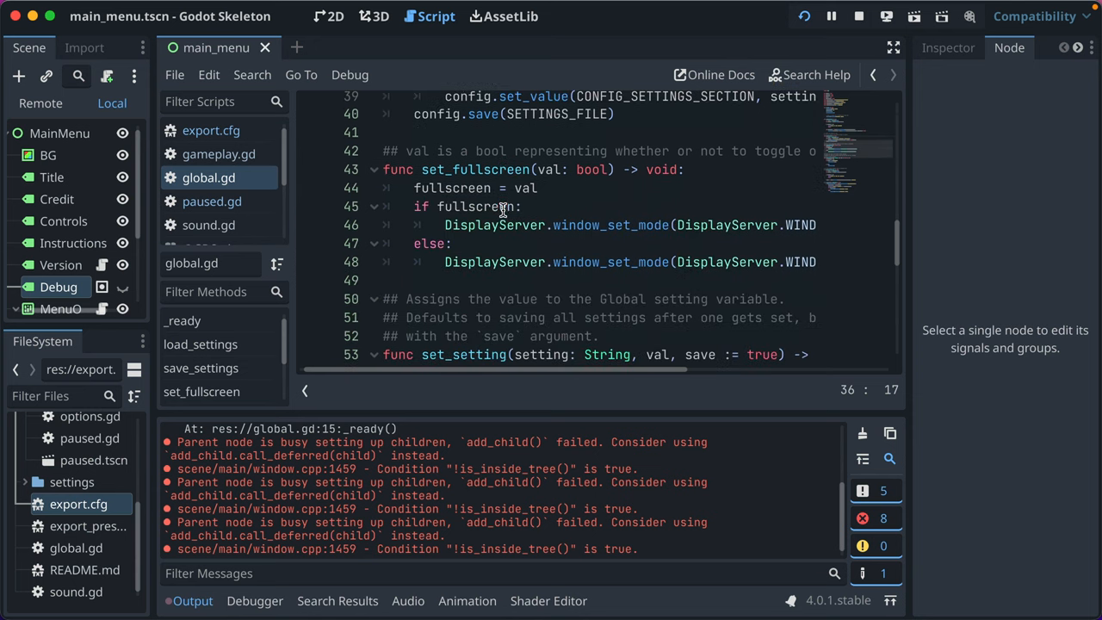
{"action": "left_click", "coordinate": [436, 169]}
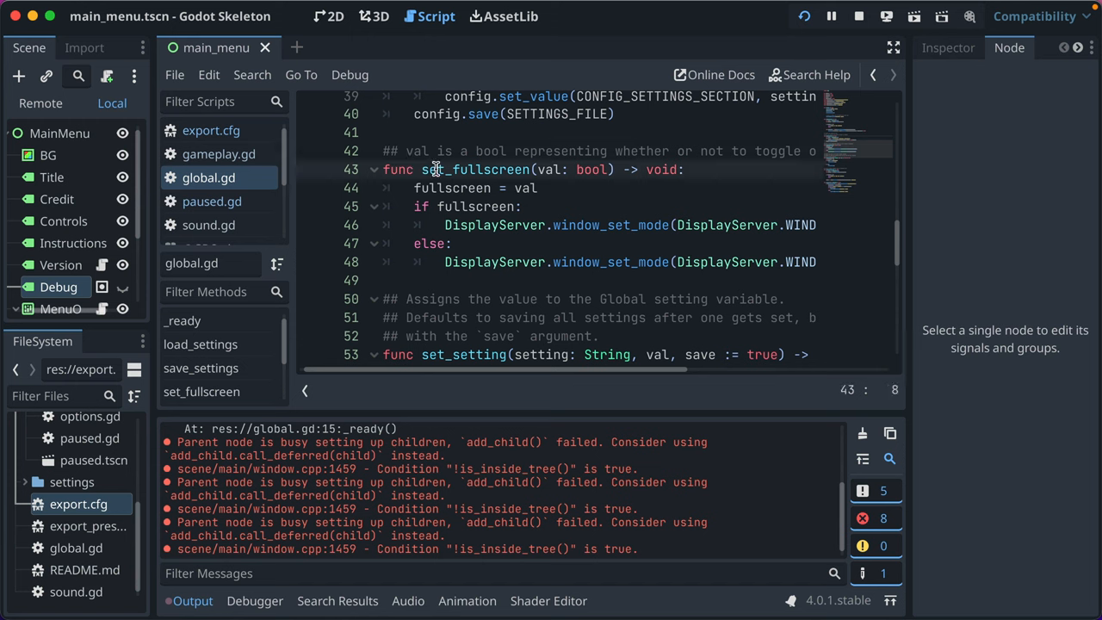
{"action": "left_click", "coordinate": [602, 171]}
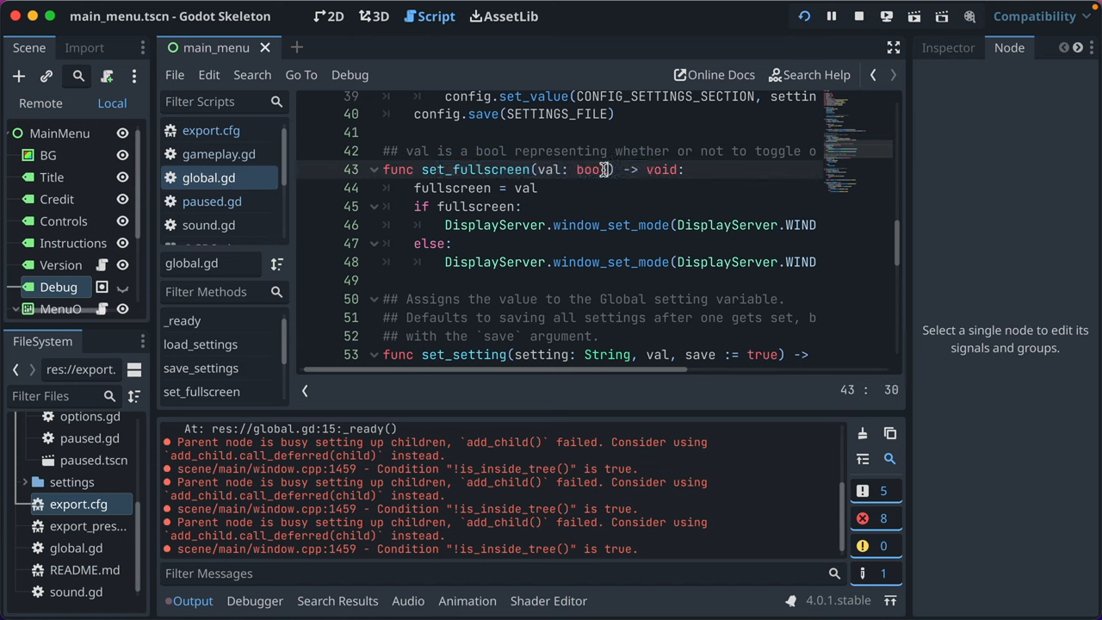
{"action": "left_click", "coordinate": [491, 171]}
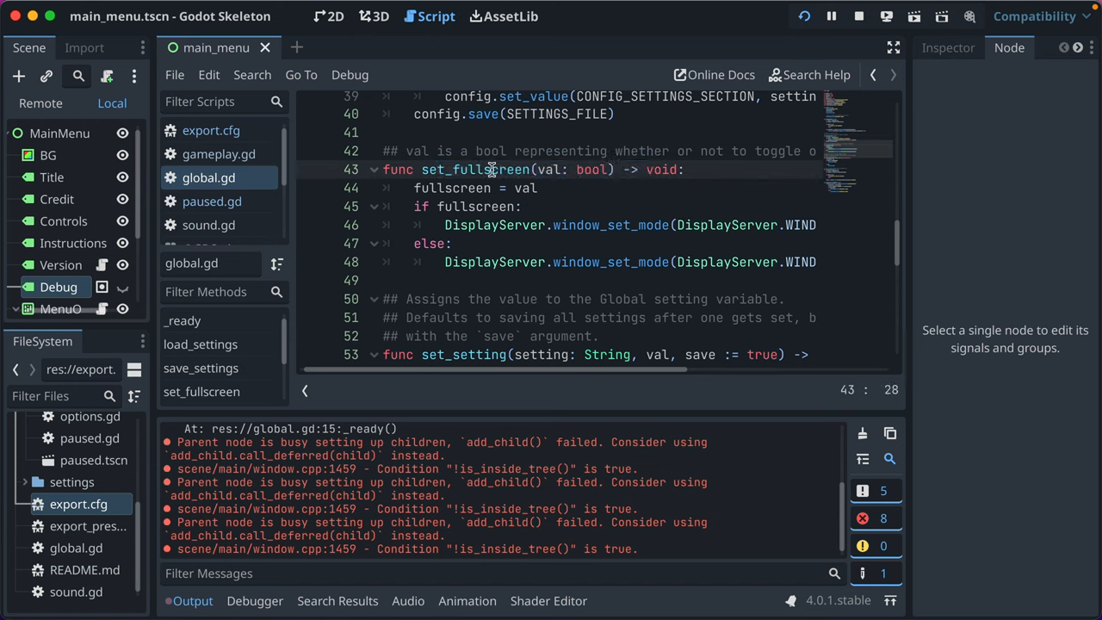
{"action": "double_click", "coordinate": [475, 171]}
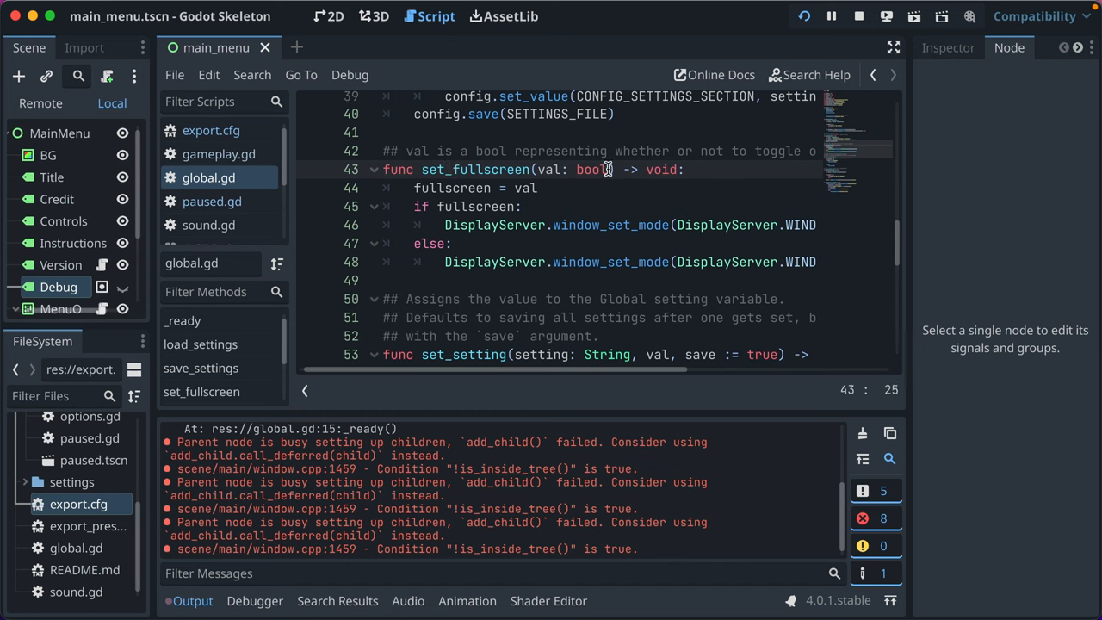
{"action": "mouse_move", "coordinate": [516, 205]}
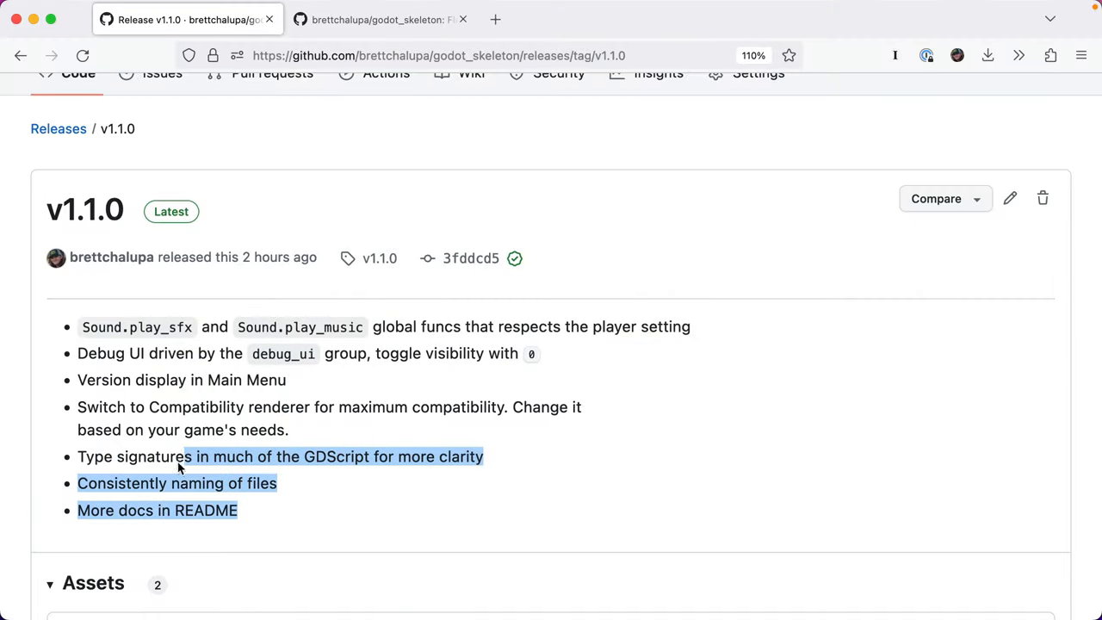
Go from the release notes to the godot_skeleton repository's main page
{"action": "scroll", "scroll_direction": "up", "scroll_amount": 3}
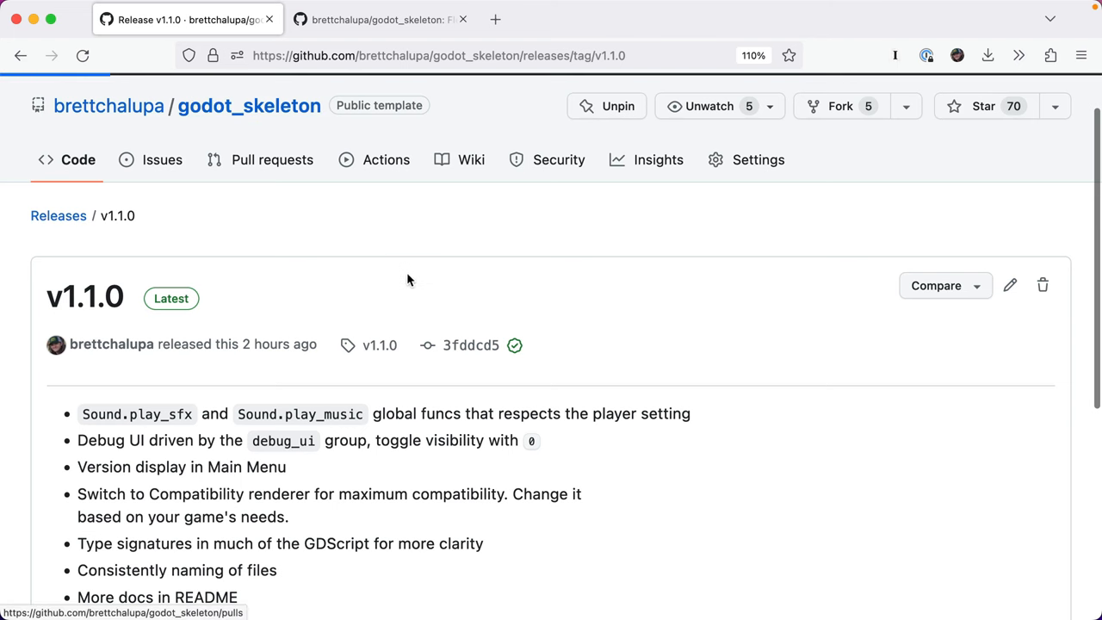
{"action": "left_click", "coordinate": [247, 105]}
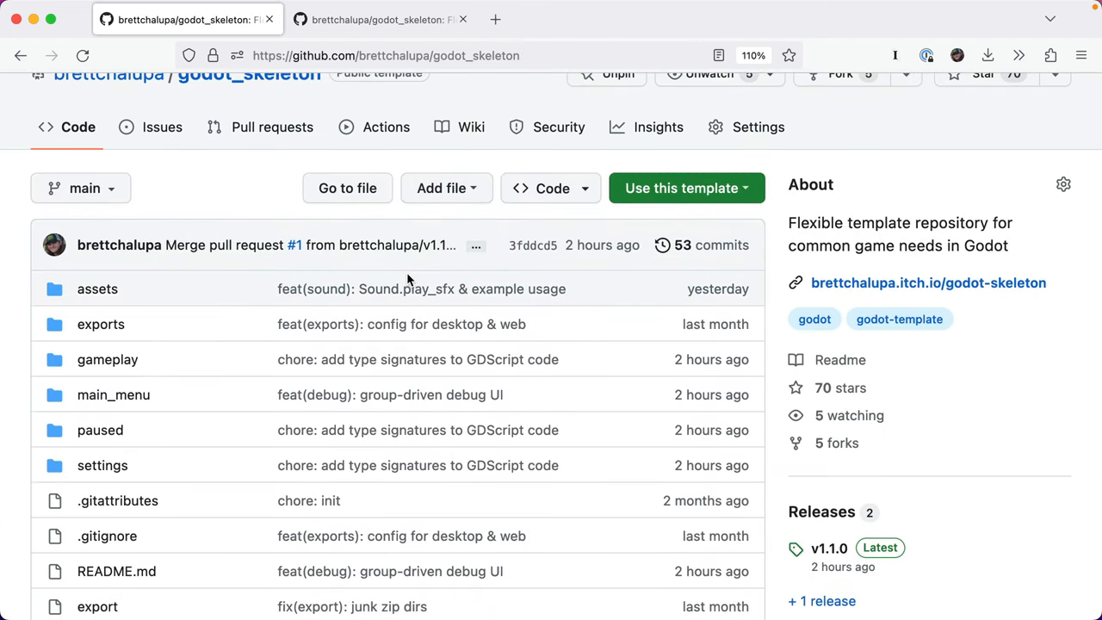
{"action": "scroll", "scroll_direction": "up", "scroll_amount": 3}
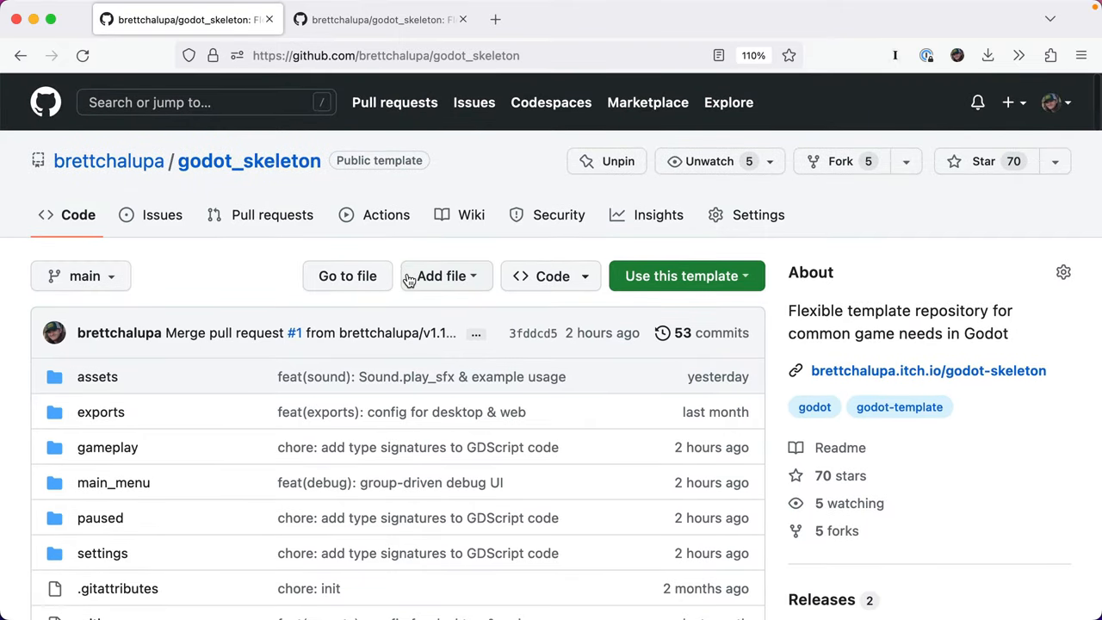
{"action": "mouse_move", "coordinate": [205, 276]}
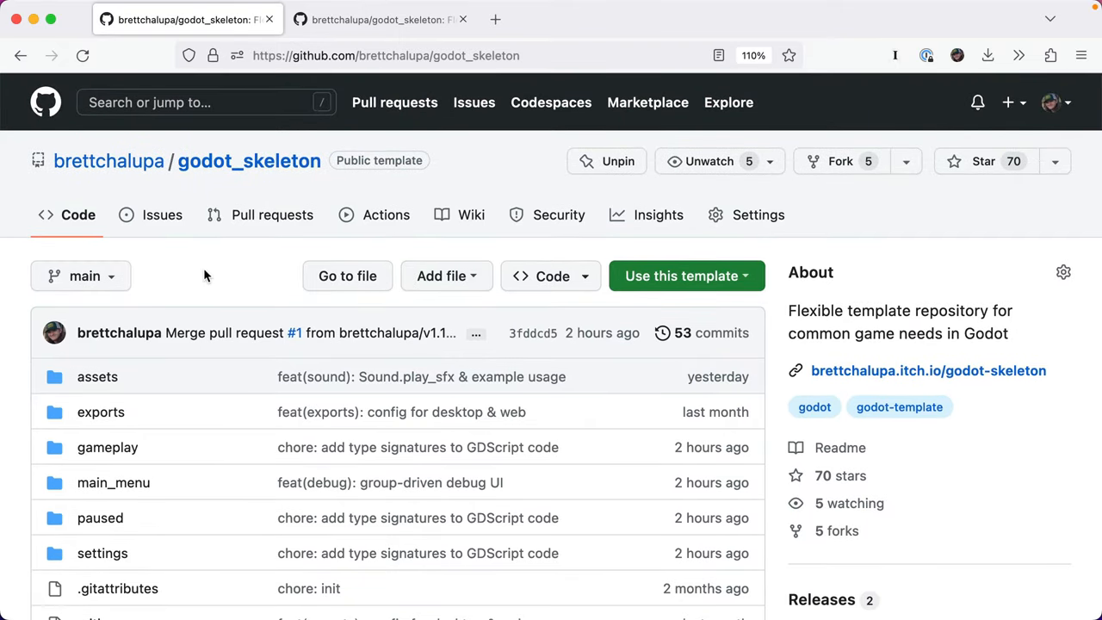
{"action": "mouse_move", "coordinate": [809, 169]}
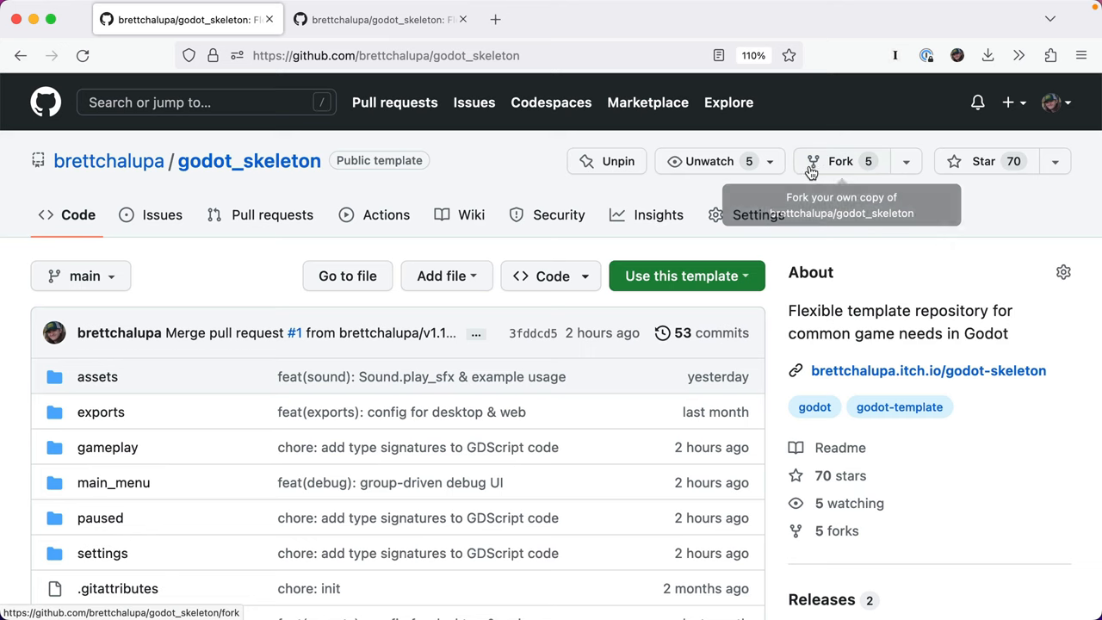
{"action": "mouse_move", "coordinate": [685, 275]}
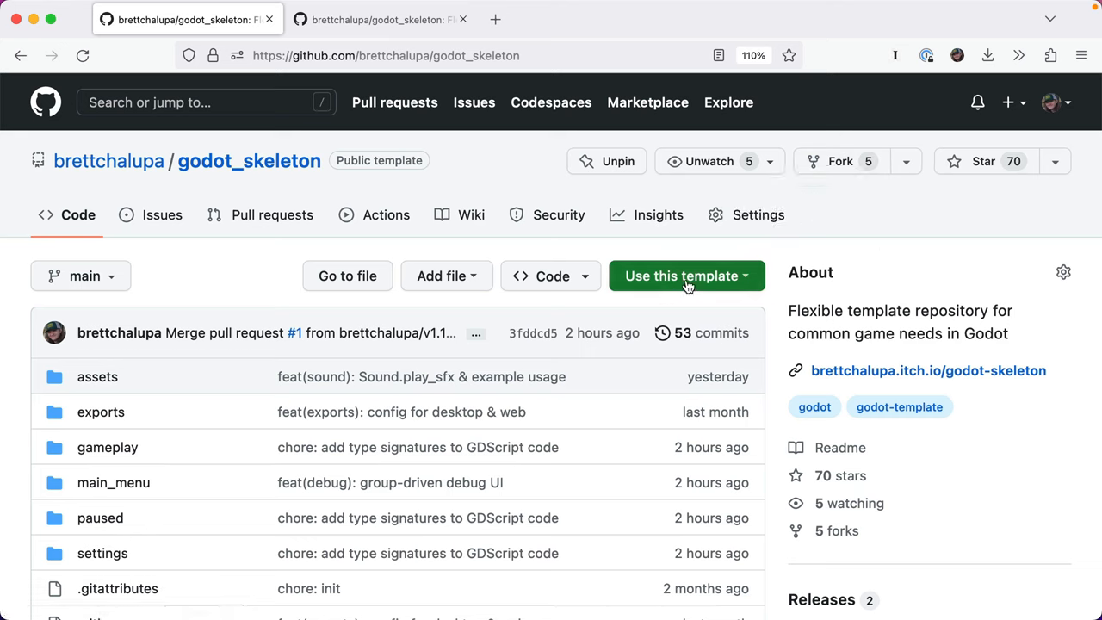
Preview the Use this template and Code dropdowns, then open the project's itch.io page
{"action": "left_click", "coordinate": [681, 275]}
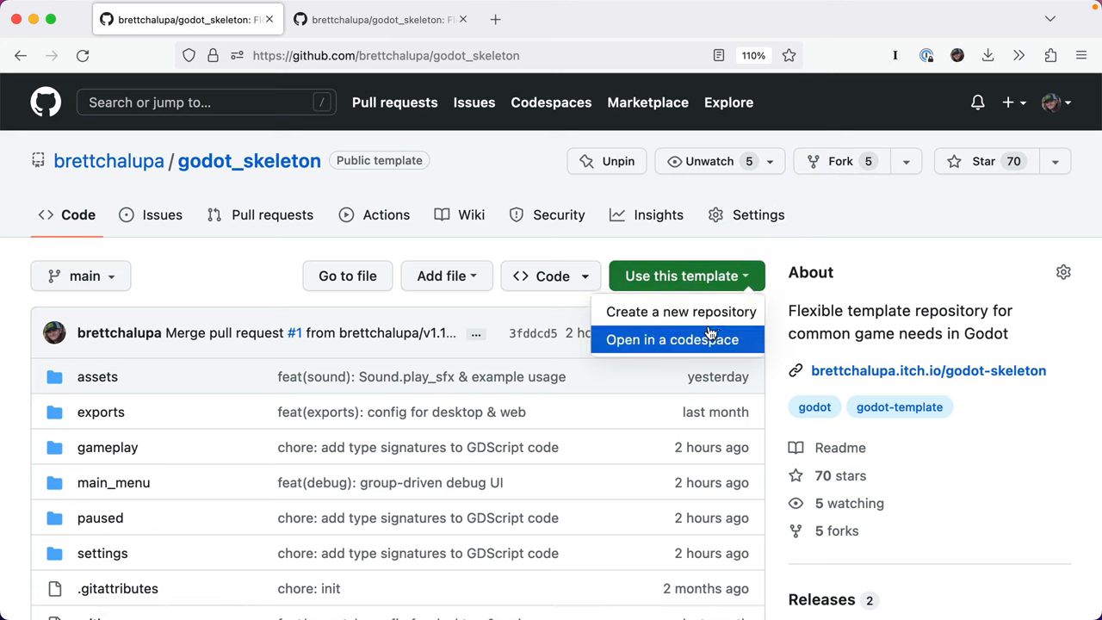
{"action": "left_click", "coordinate": [551, 276]}
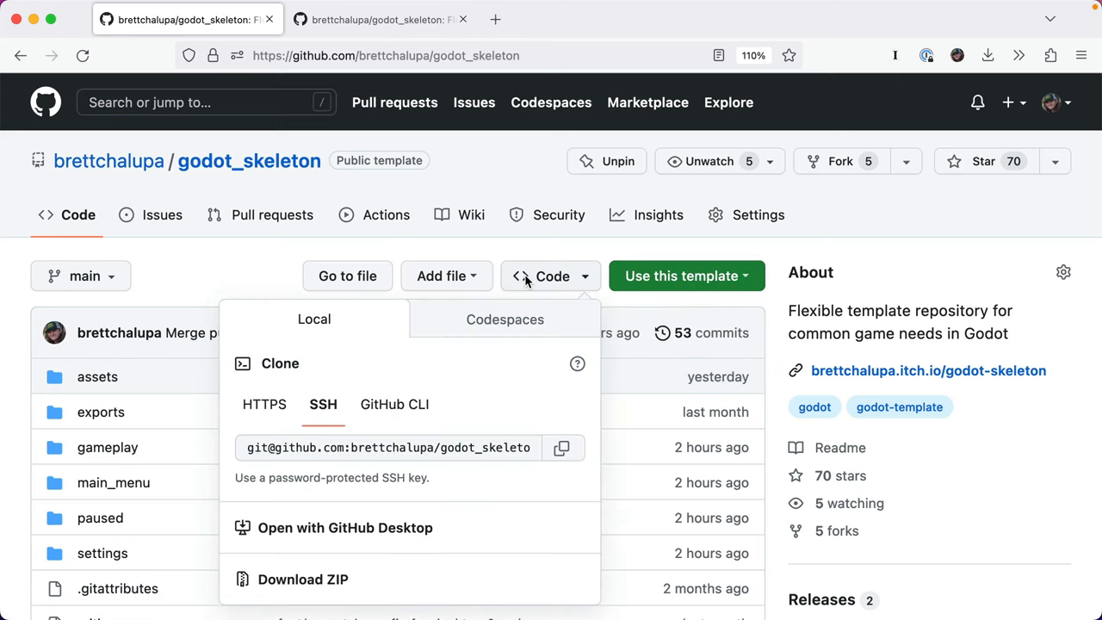
{"action": "mouse_move", "coordinate": [254, 210]}
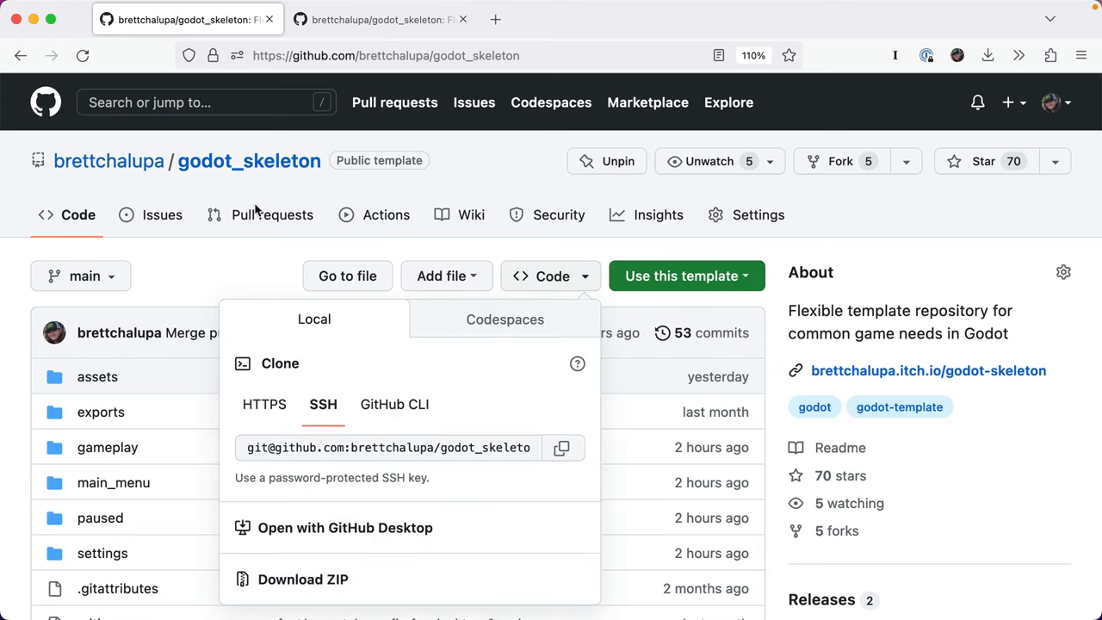
{"action": "left_click", "coordinate": [926, 370]}
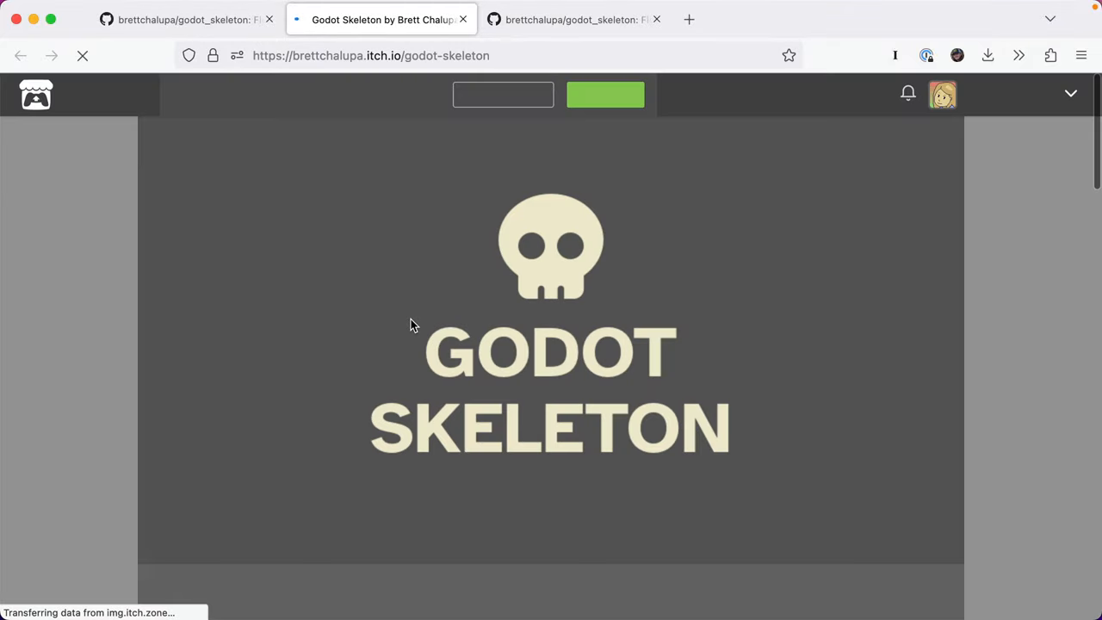